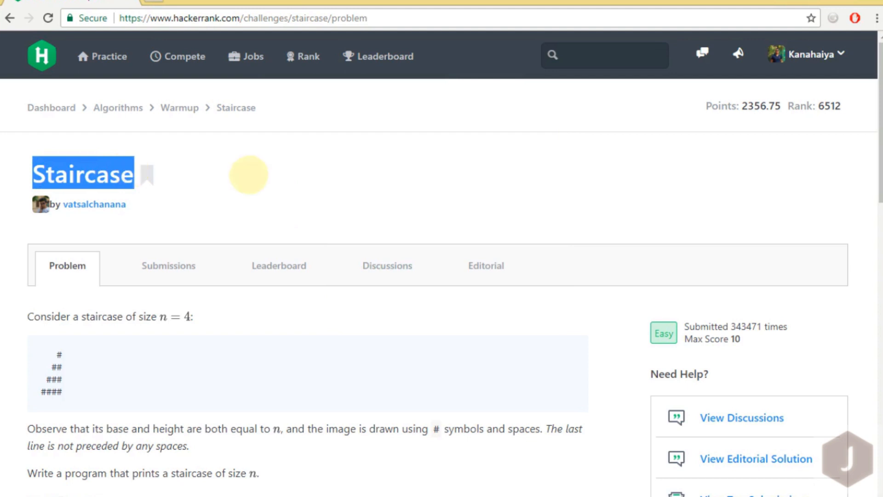
Review the problem statement, highlighting the n = 4 example staircase drawing.
scroll(down, 3)
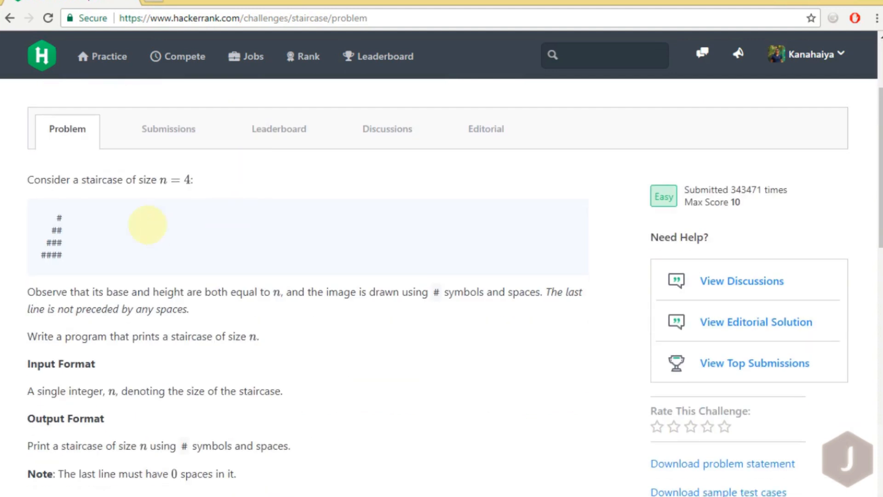
mouse_move(45, 208)
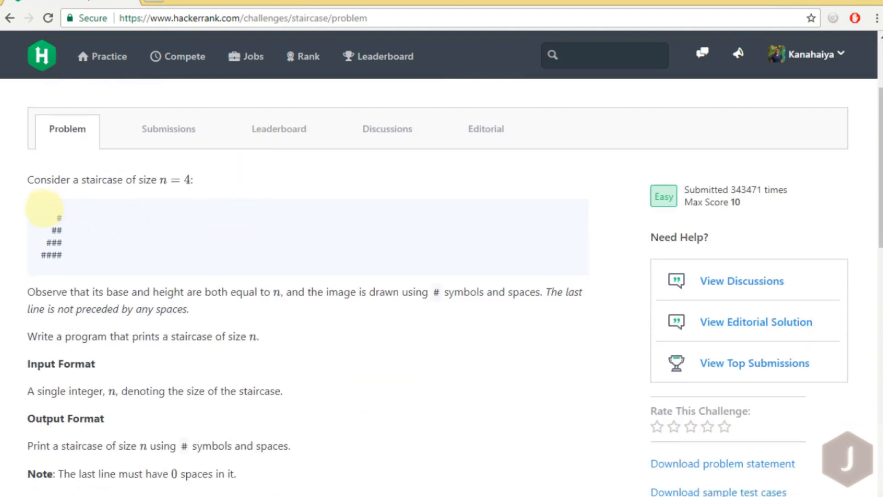
drag(54, 217, 65, 260)
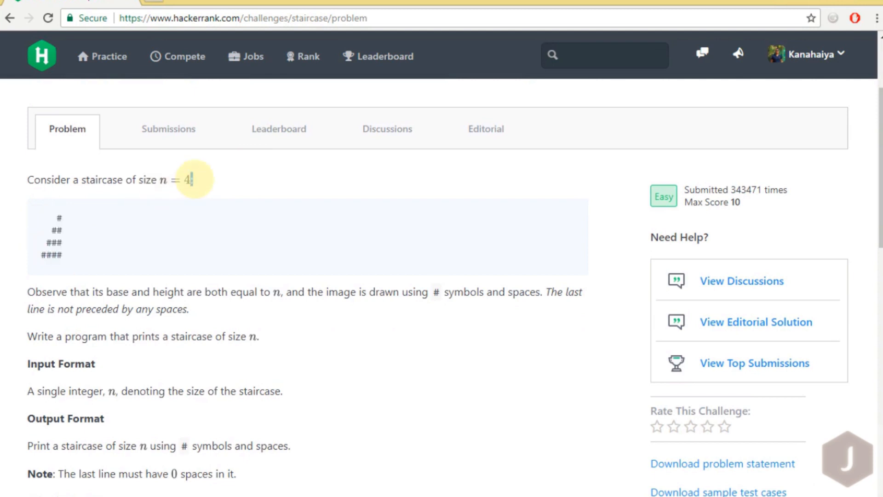
scroll(down, 3)
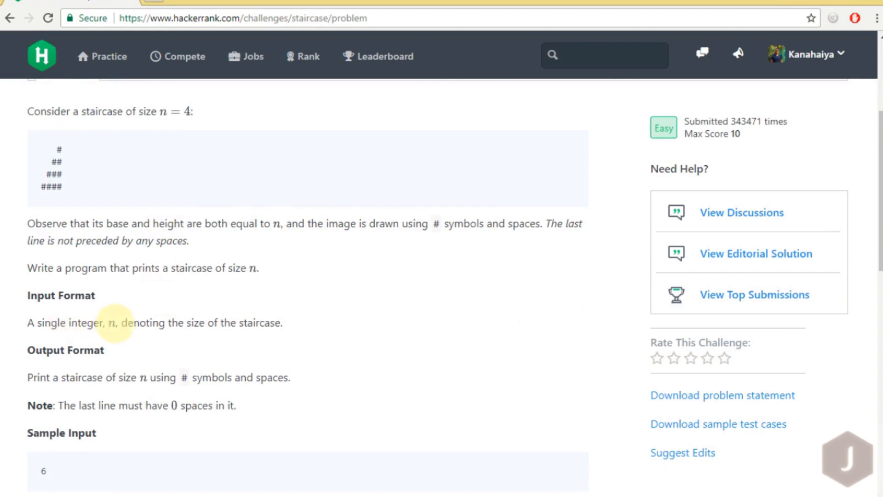
drag(120, 323, 280, 322)
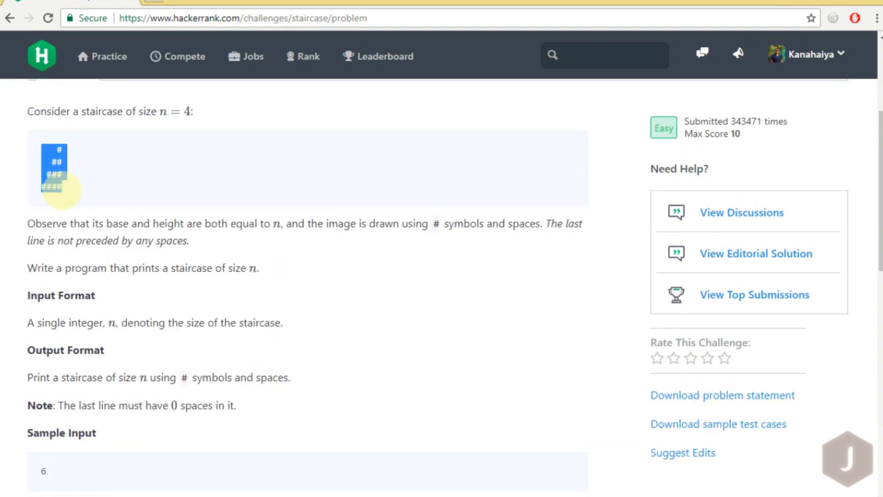
mouse_move(106, 295)
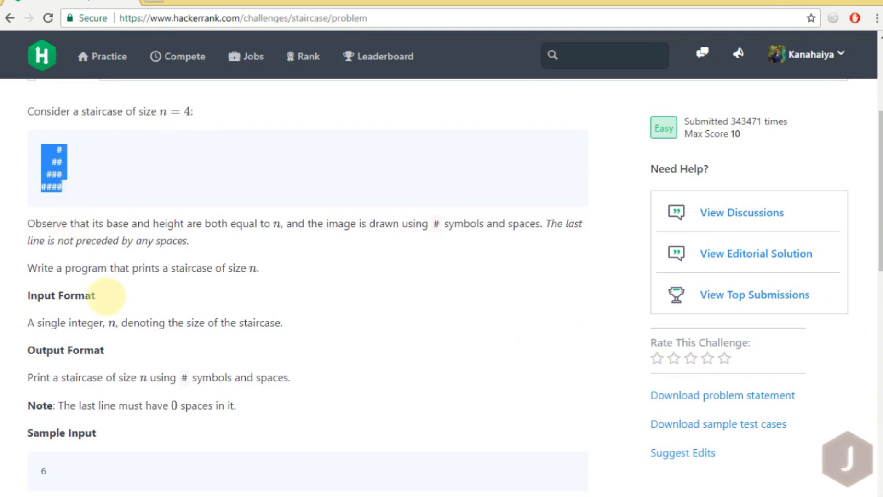
Highlight the sample output, note size 6 beside the Notepad++ sketch, and return to HackerRank.
scroll(down, 3)
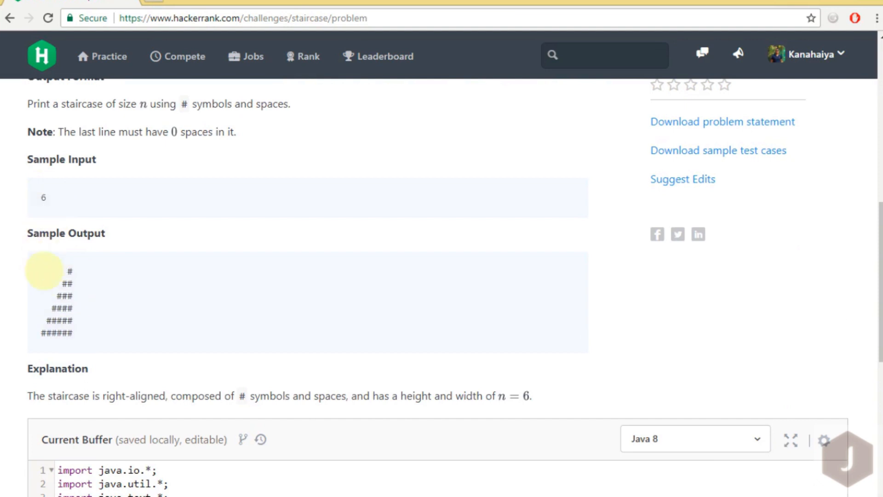
drag(45, 270, 67, 310)
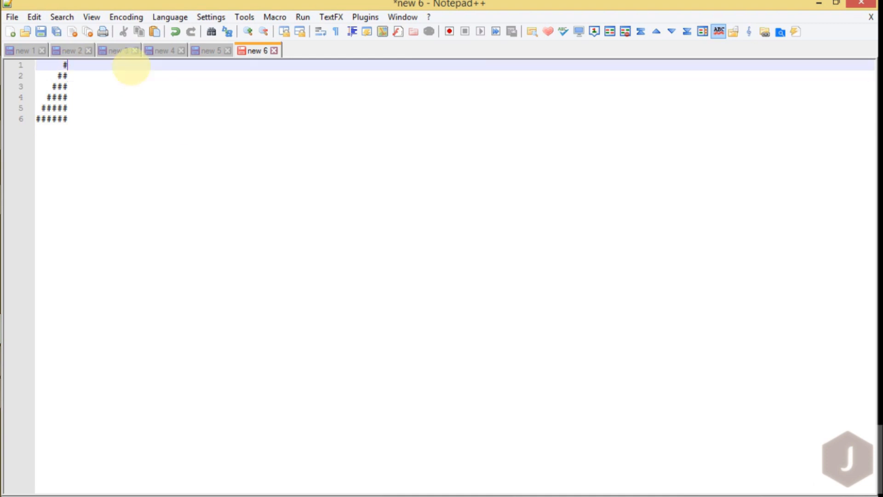
text(6)
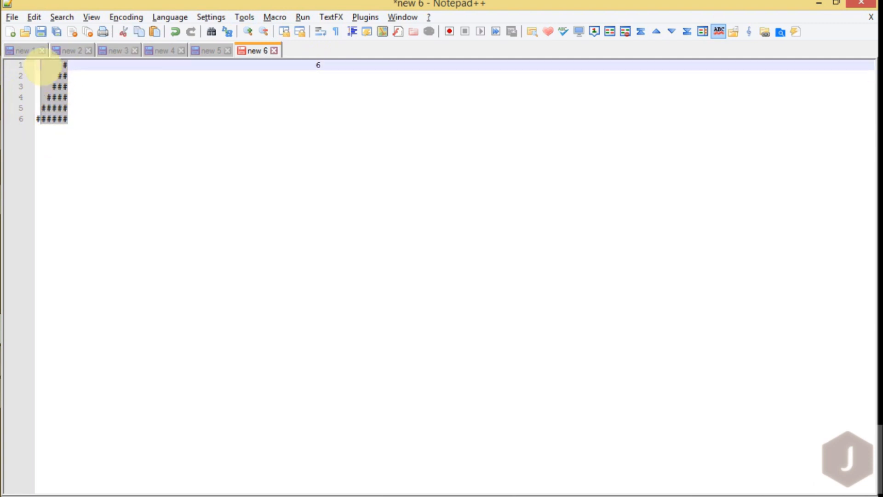
click(56, 97)
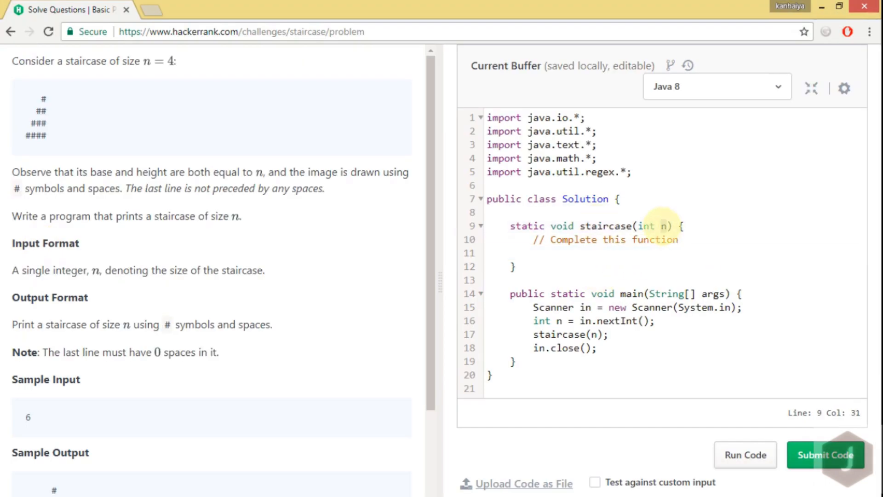
Inside staircase(), write the outer loop for(int i=1;i<=n;i++){.
click(679, 239)
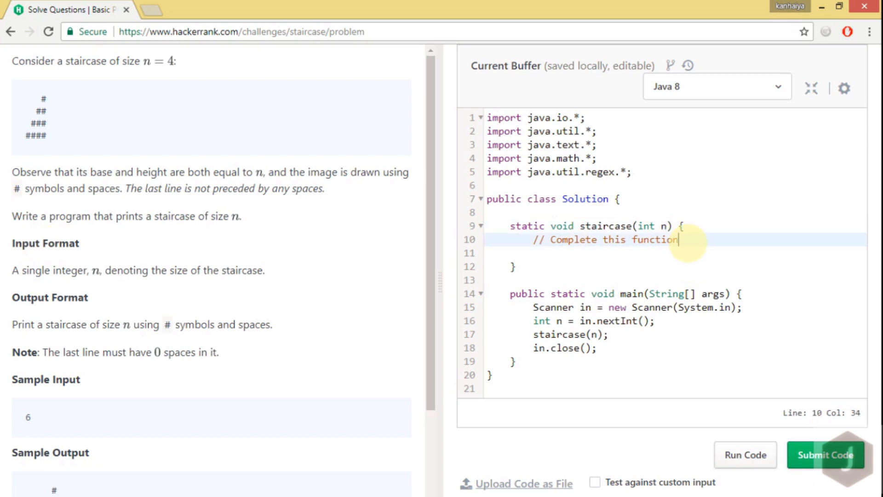
mouse_move(67, 142)
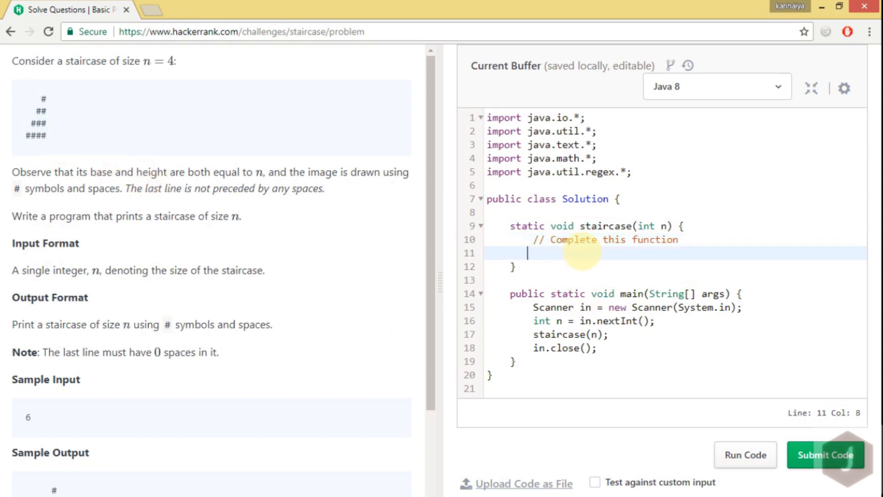
text(for()
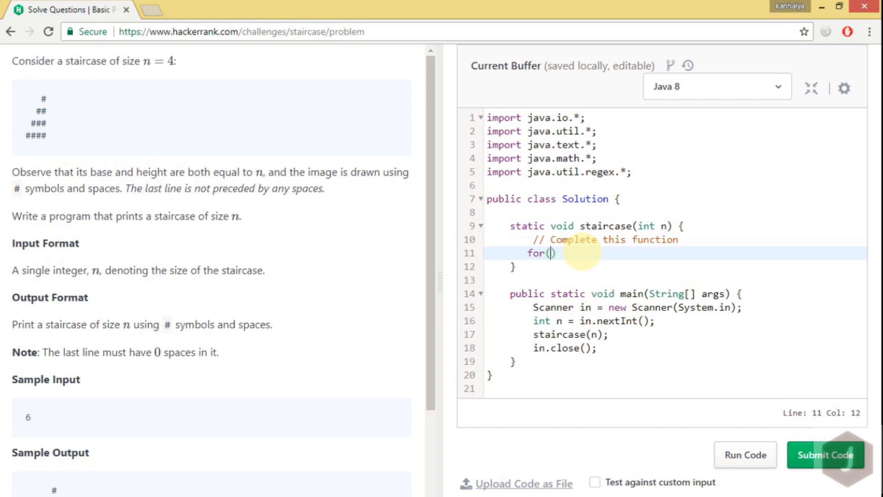
text(int i=)
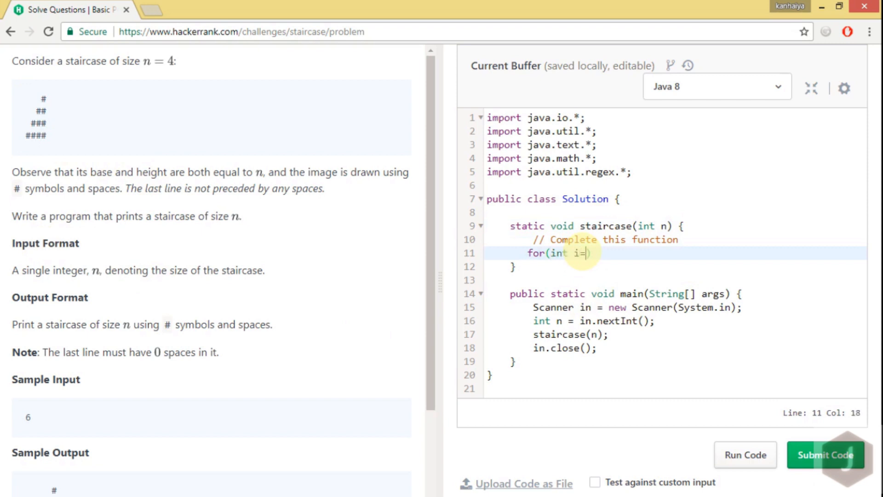
text(1;i)
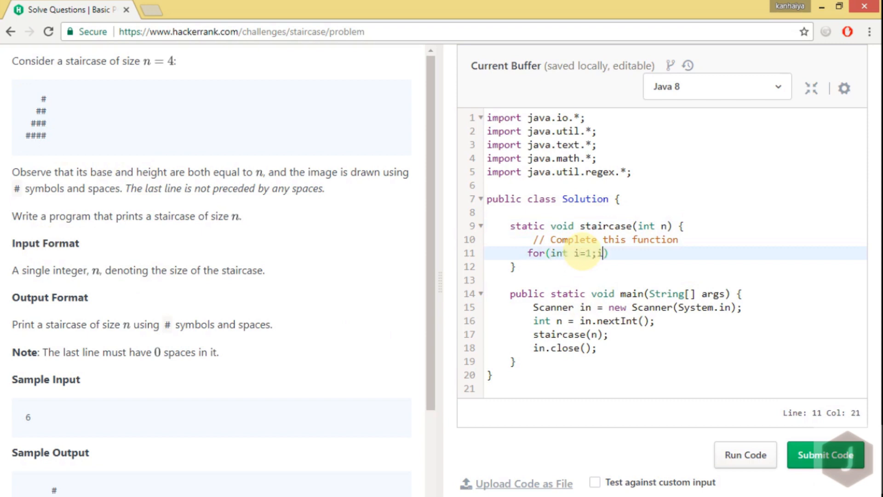
text(<=n;i)
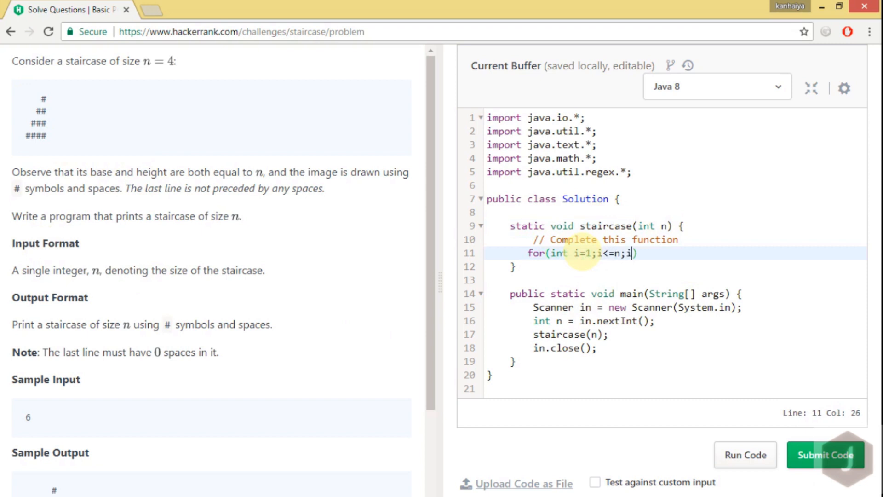
text(++){)
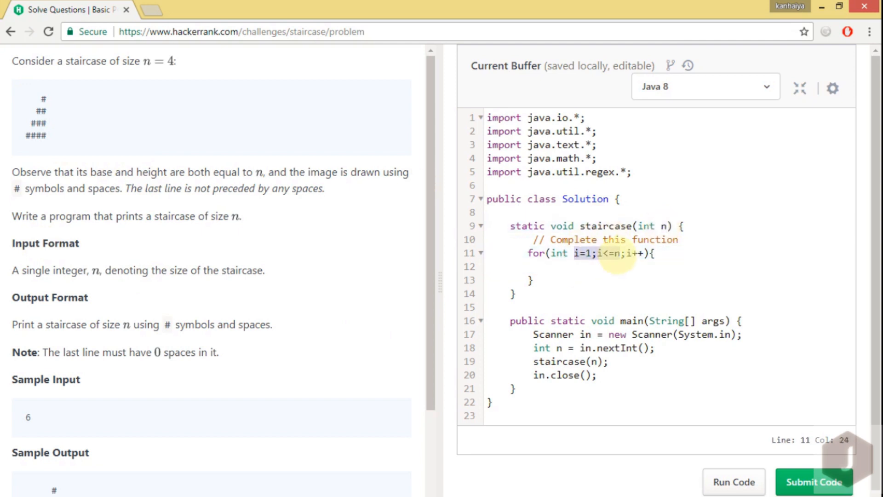
Add the nested inner loop for(int j=1;j<=n-i;...) below it.
text(f)
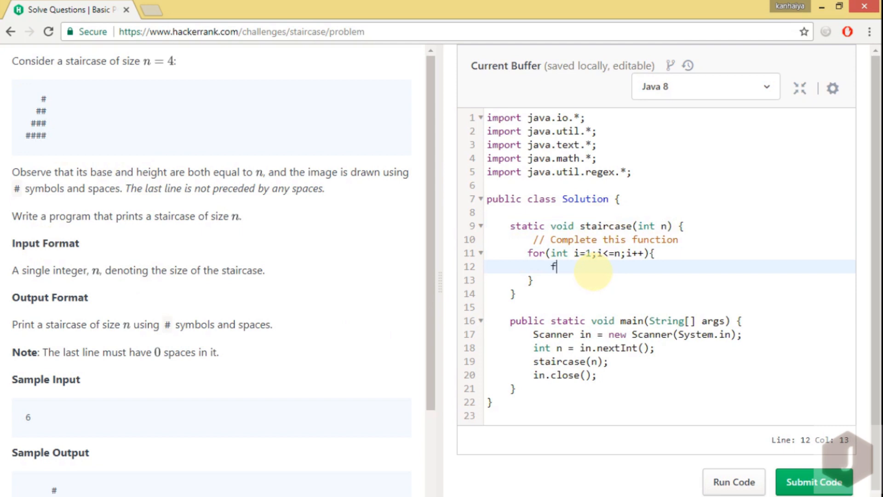
text(or(int i)
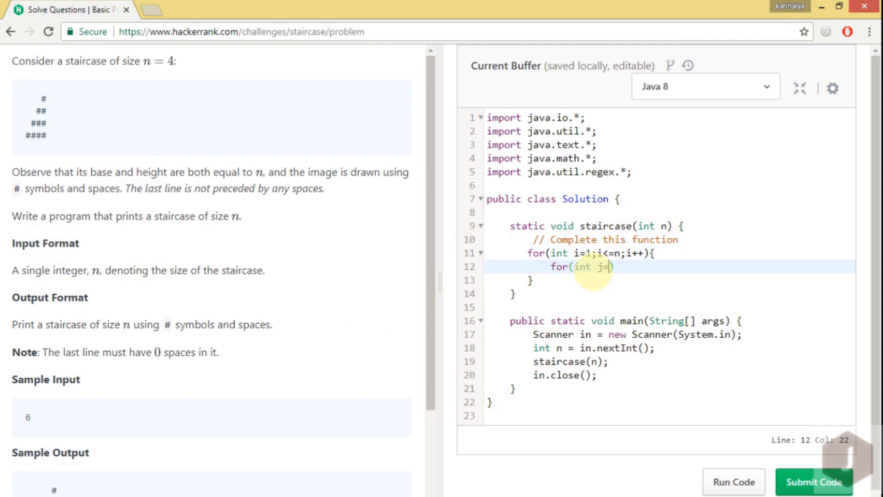
text(1;j)
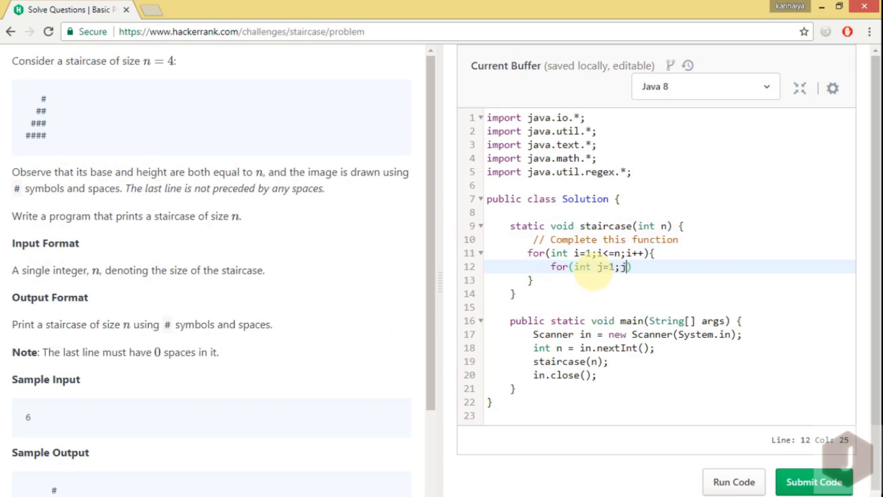
text(<=n-i)
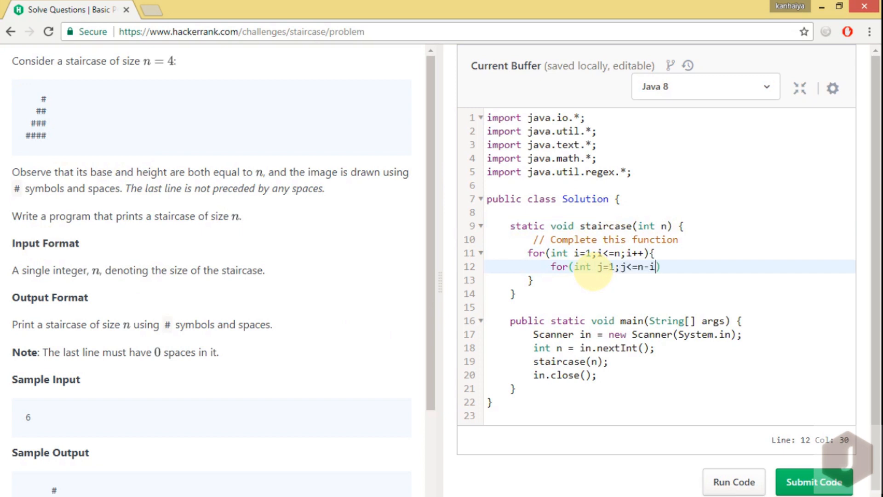
text(;i++)
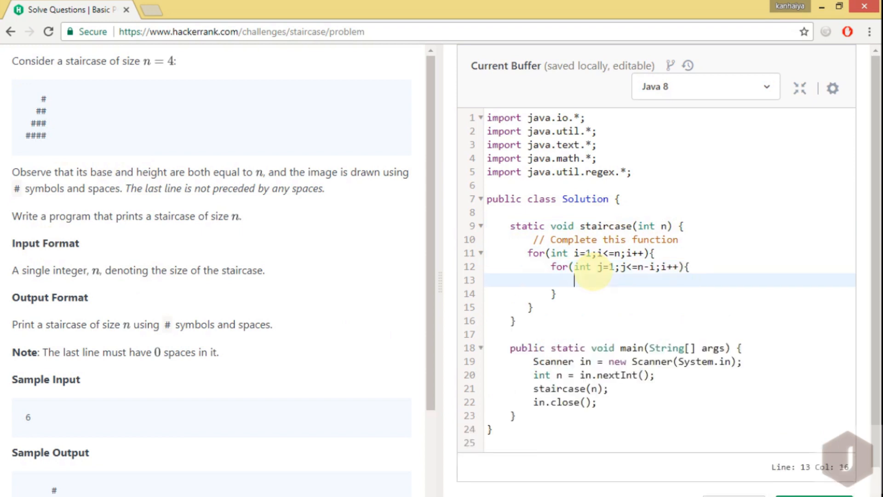
click(664, 266)
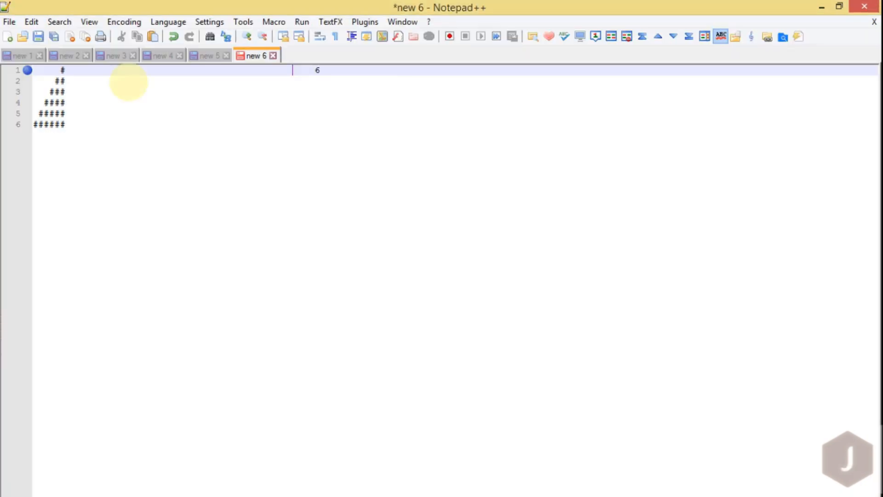
mouse_move(321, 71)
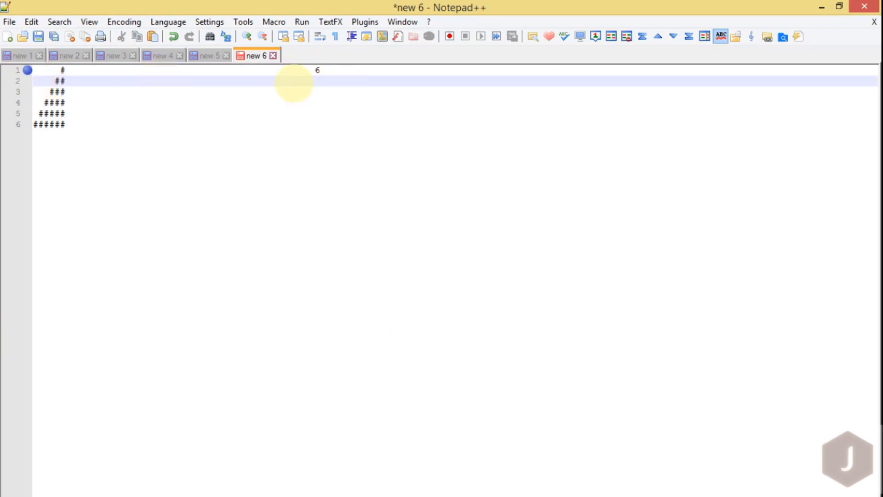
text(r(int j=1;j<=n-i;j++){)
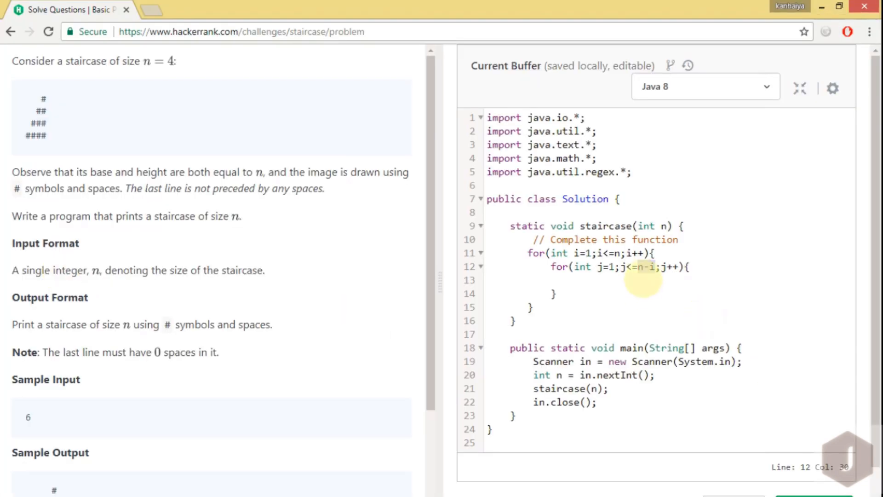
Make the j loop print a single space with System.out.print(" "); without a line break.
text(Syst)
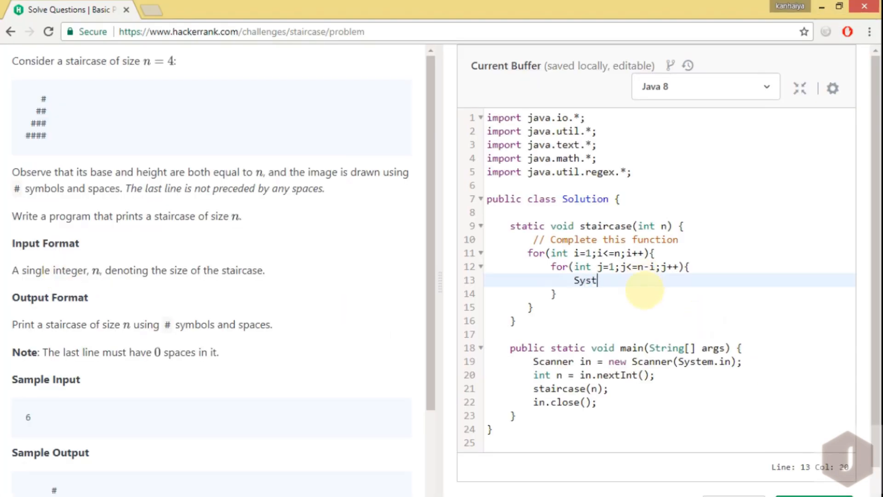
text(em.out.)
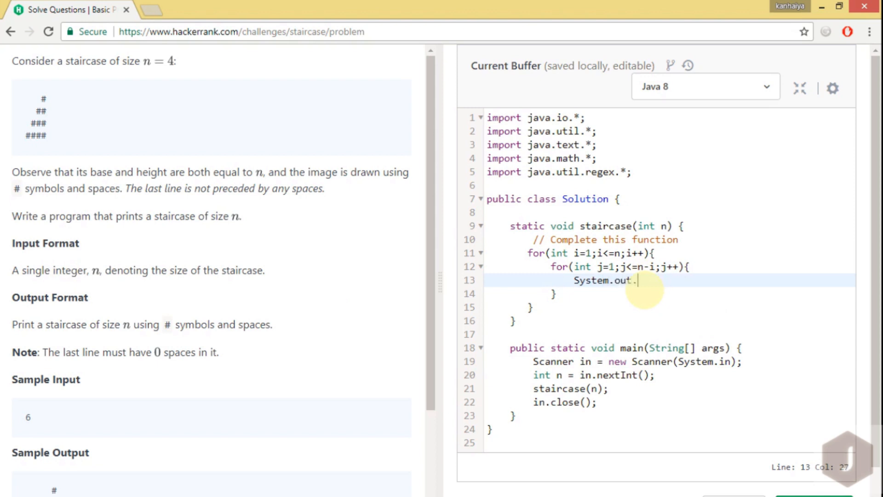
text(println)
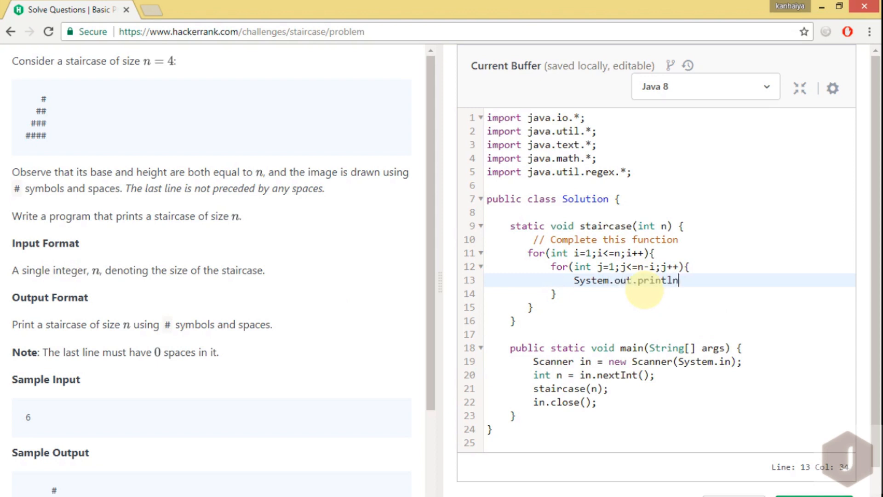
text(();)
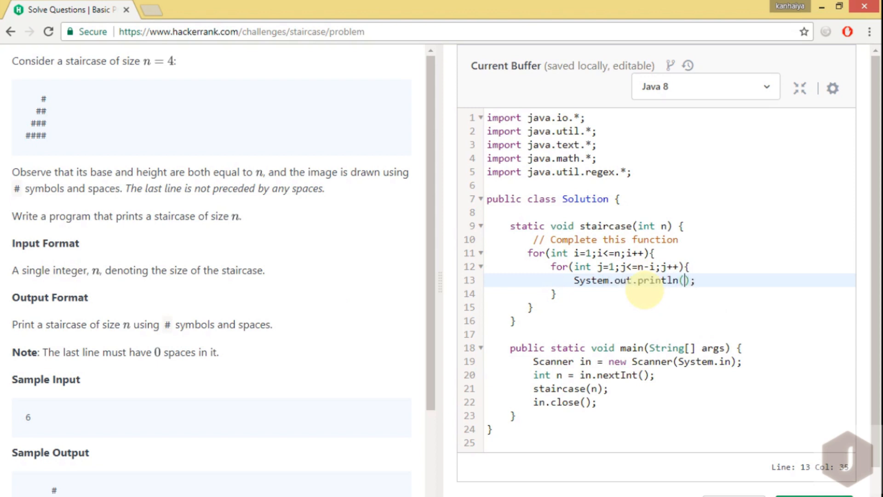
text(" ")
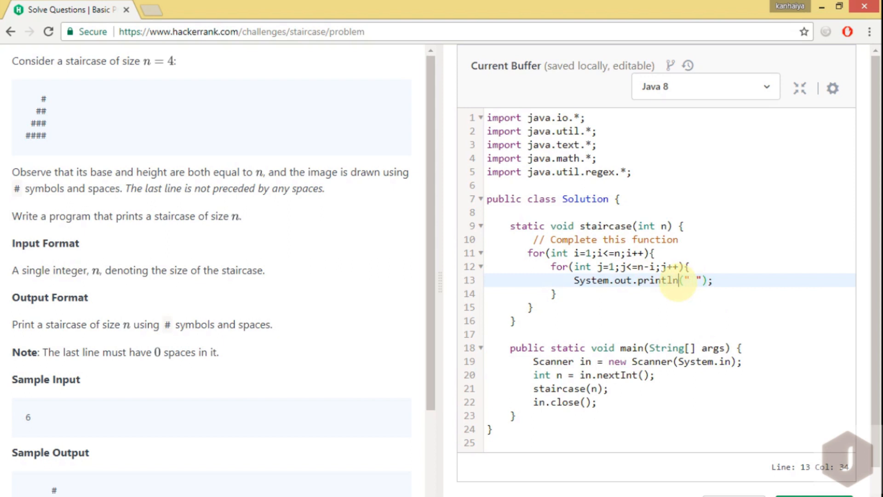
key(BackSpace)
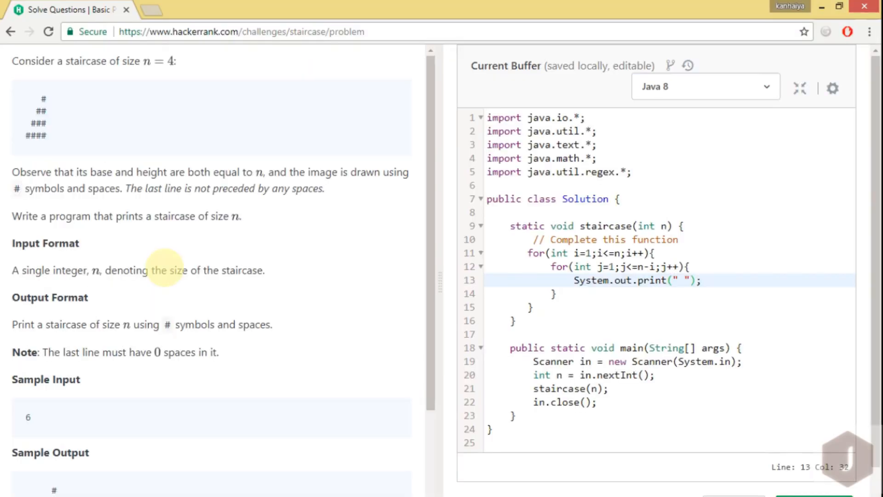
Add a second loop for(int k...;k<=i;k++){ } after the spaces loop.
key(enter)
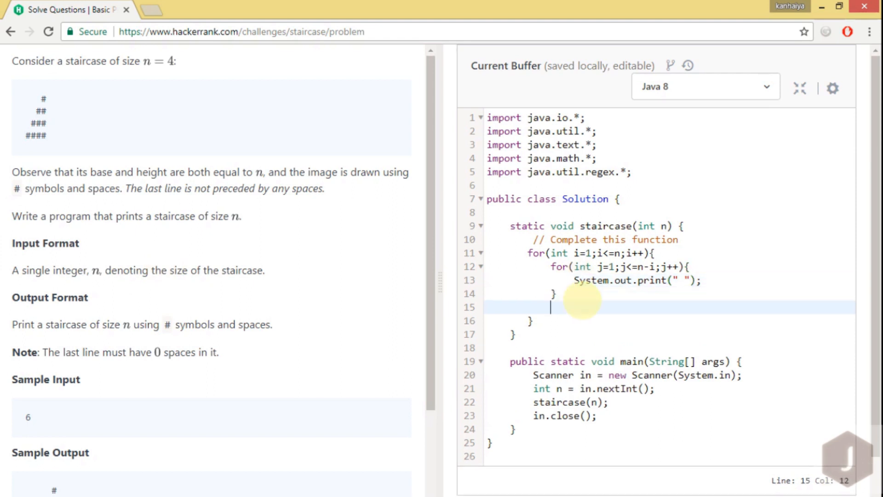
text(for(int ))
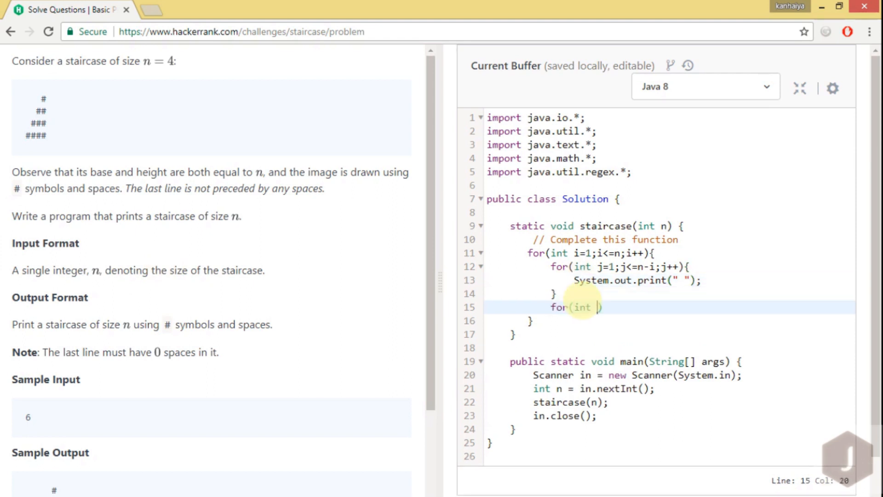
text(k=0)
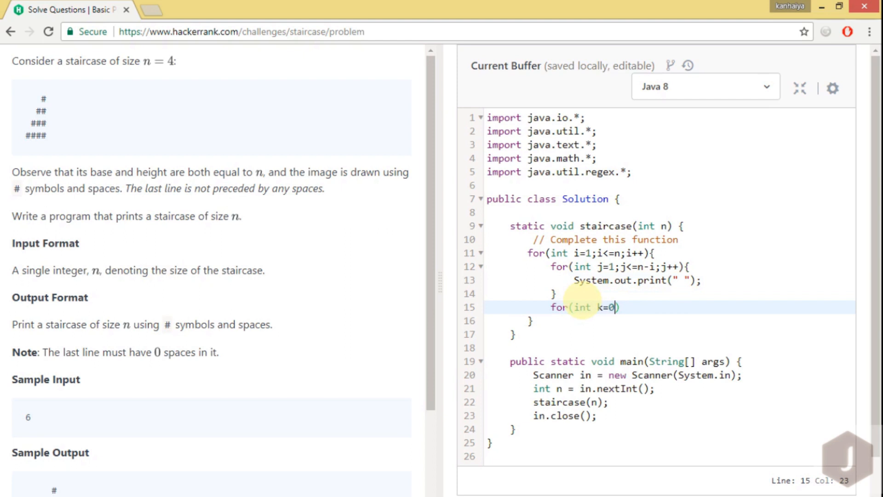
text(;k<=)
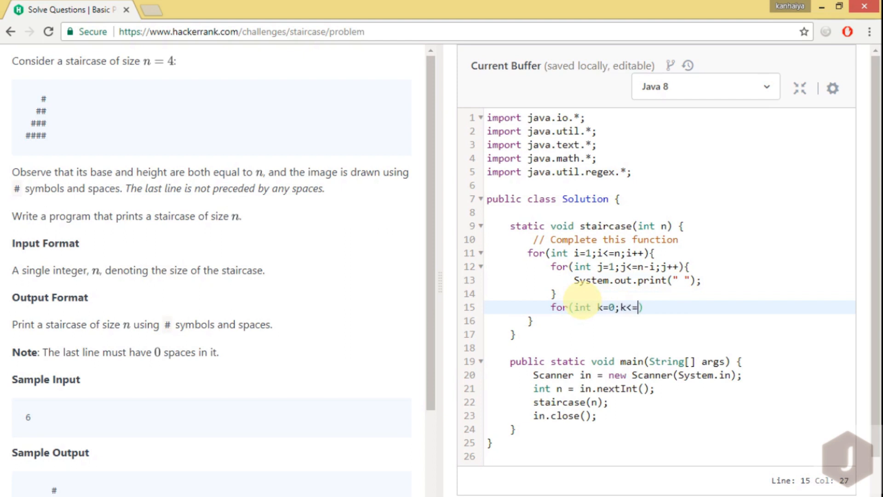
text(i;k++)
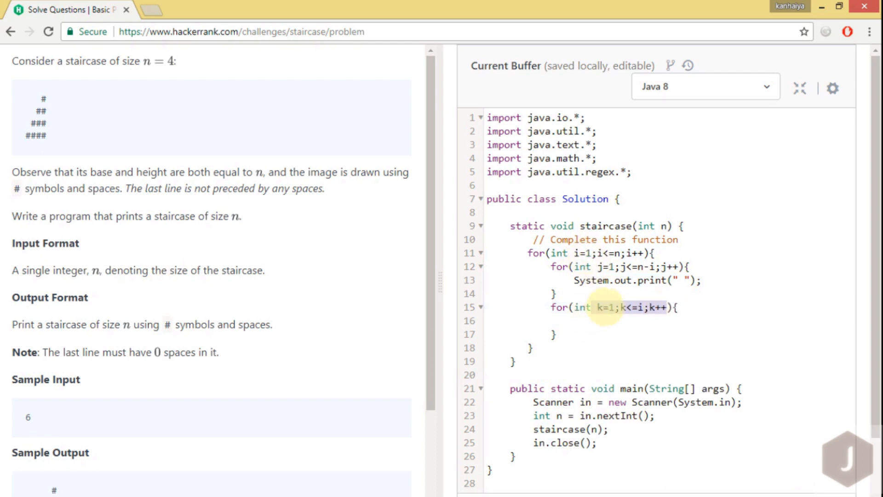
click(631, 307)
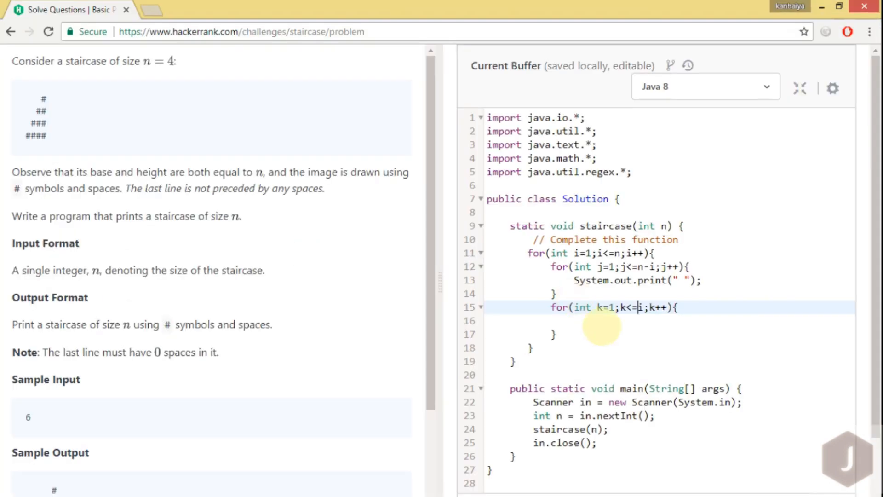
Make the k loop print a # per iteration with System.out.print("#");.
text(System)
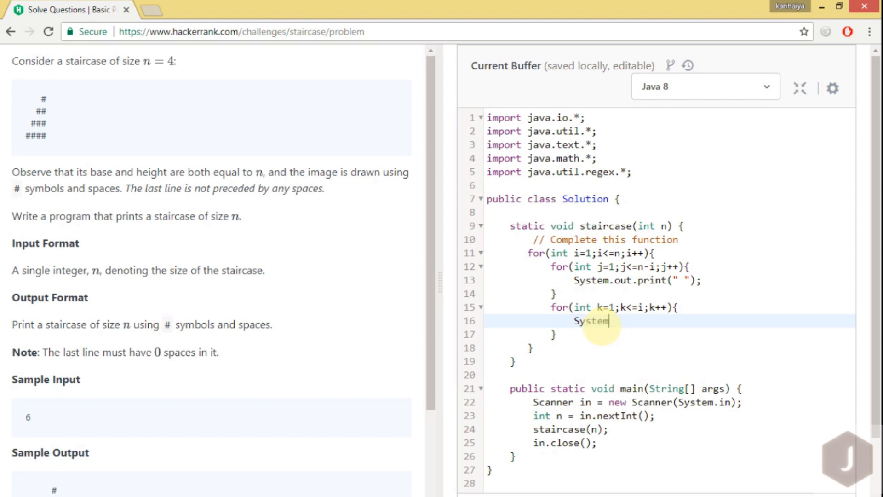
text(.out.)
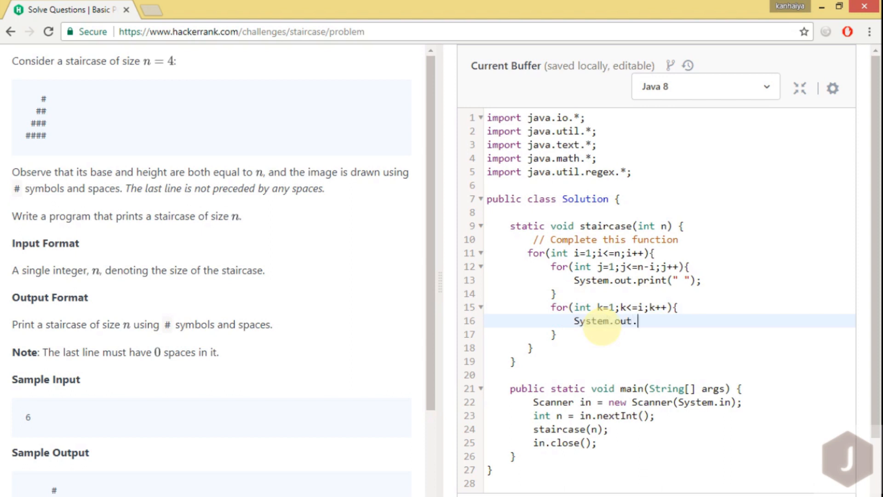
text(r)
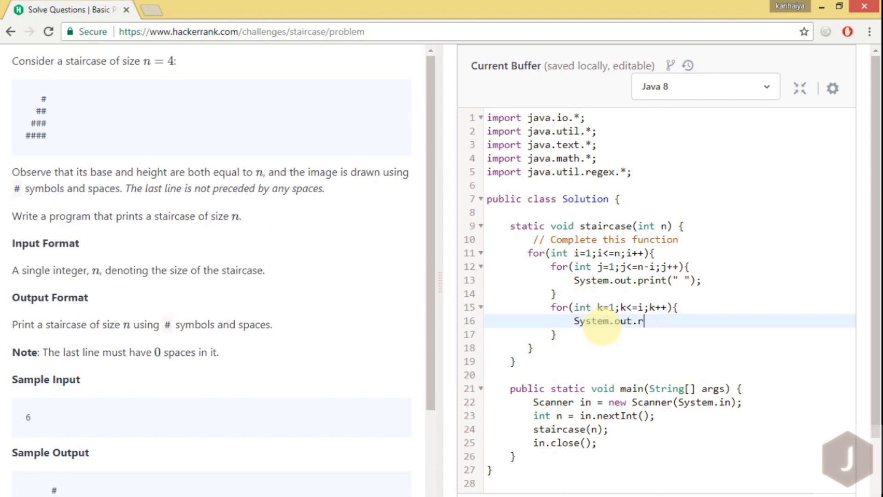
key(Backspace)
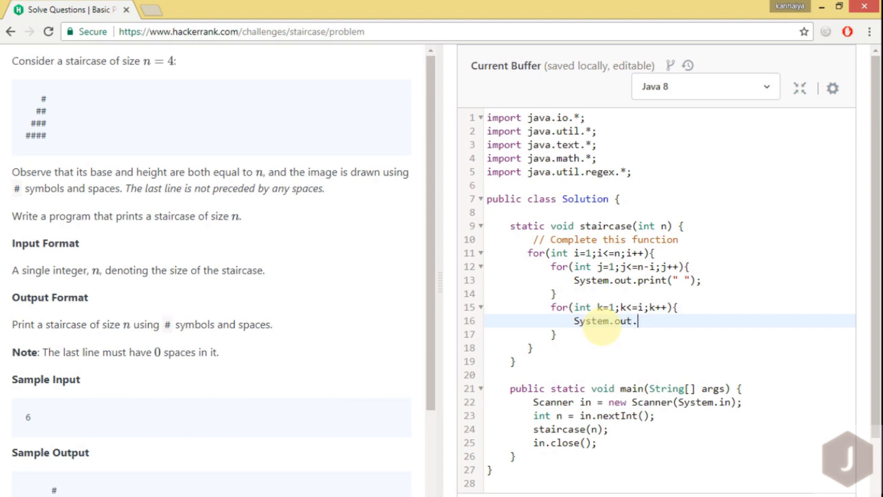
text(println)
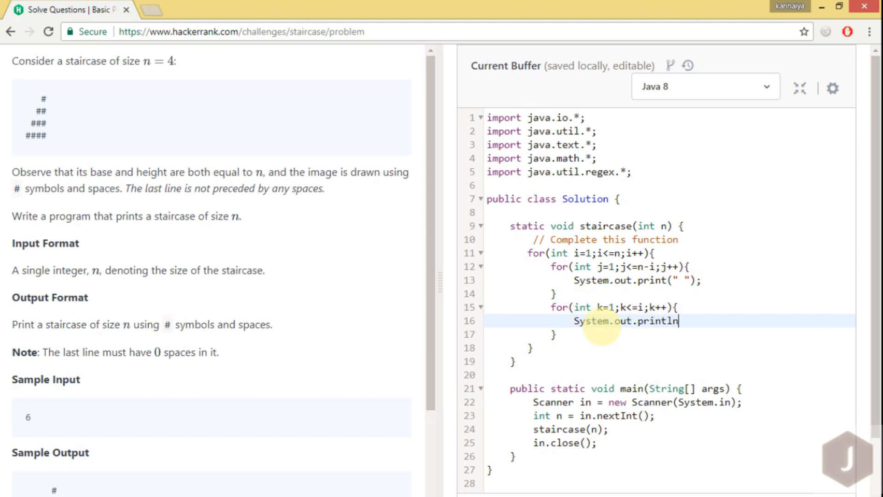
text(();)
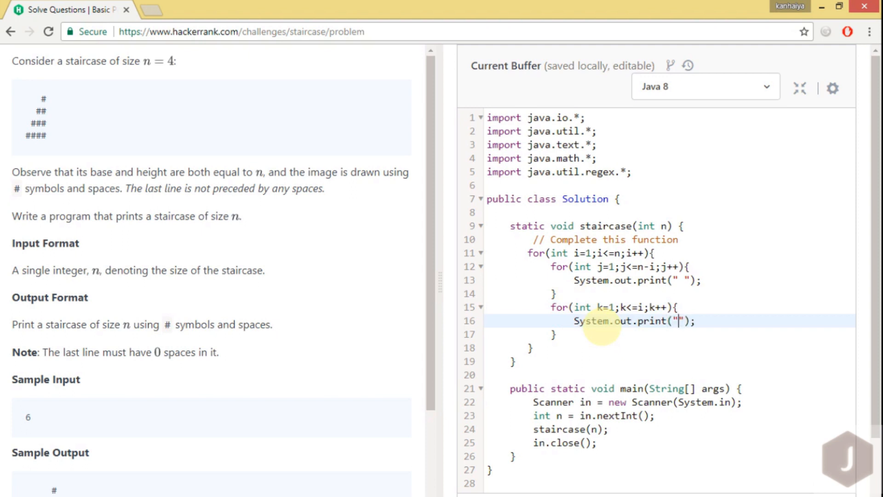
text(#)
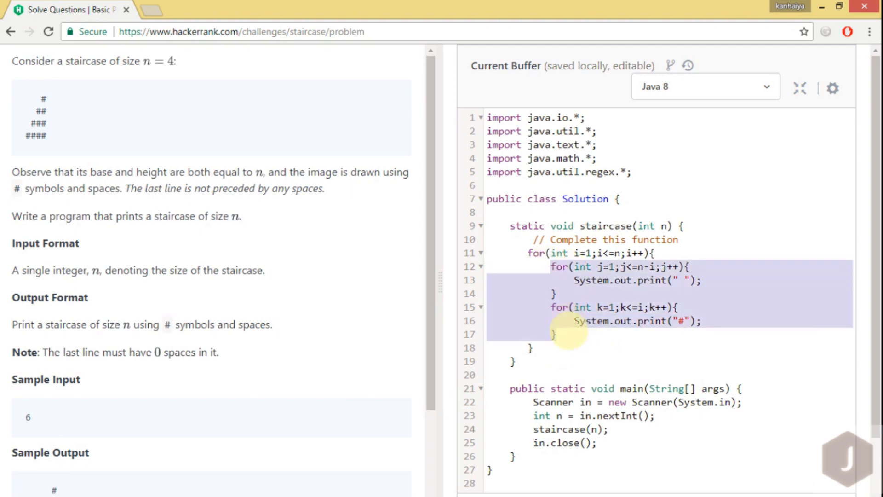
End each row with System.out.println(); after both inner loops.
text(S)
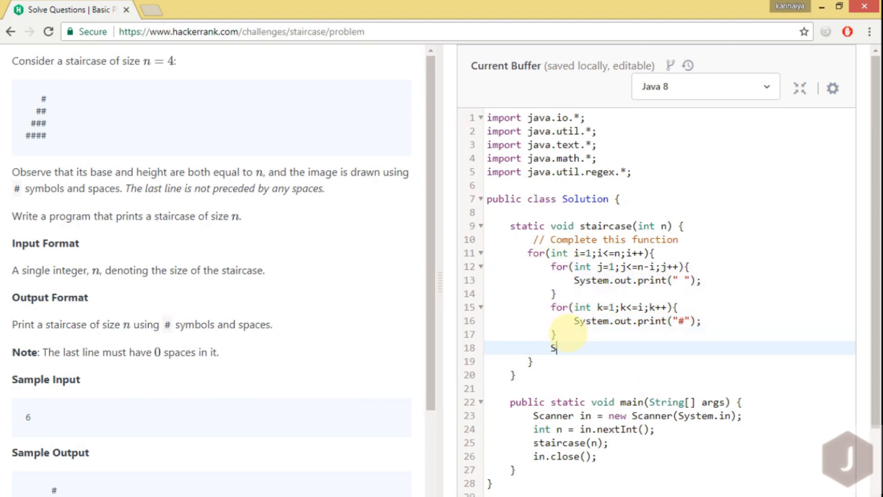
text(ystem.o)
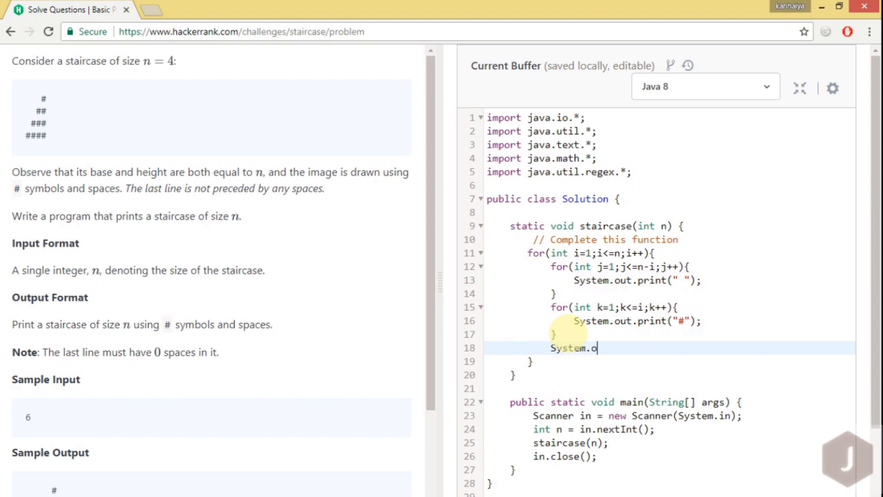
text(ut.p)
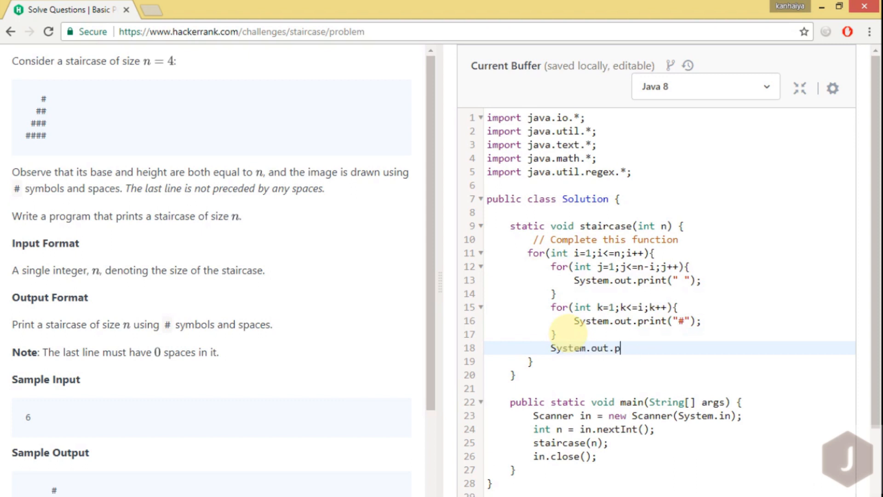
text(rintln();)
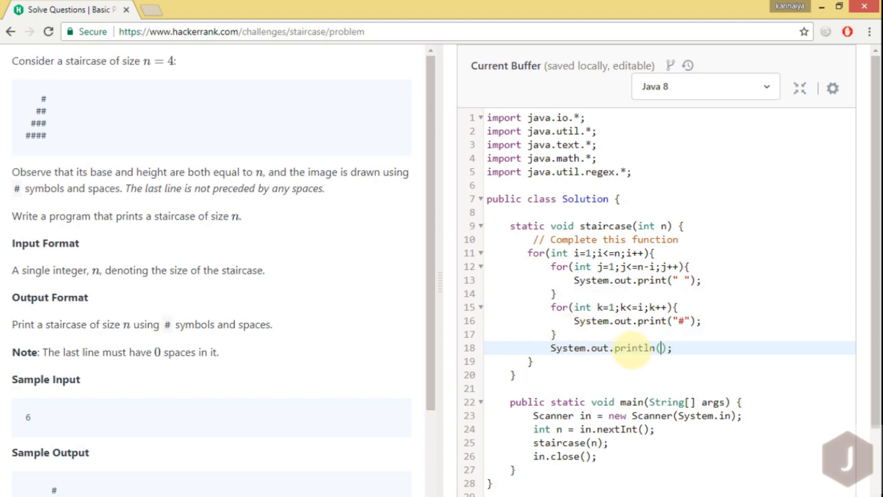
double_click(634, 348)
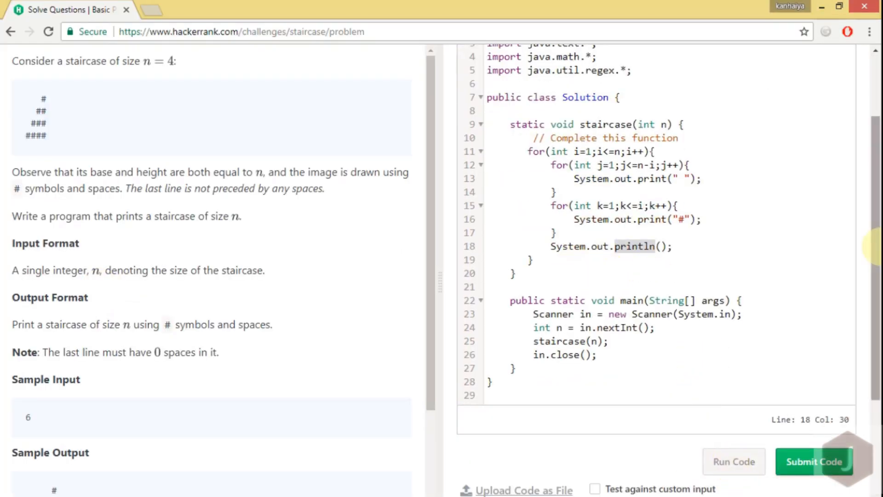
Run the solution on the sample test, then submit it so test cases #0–#8 all pass.
click(813, 461)
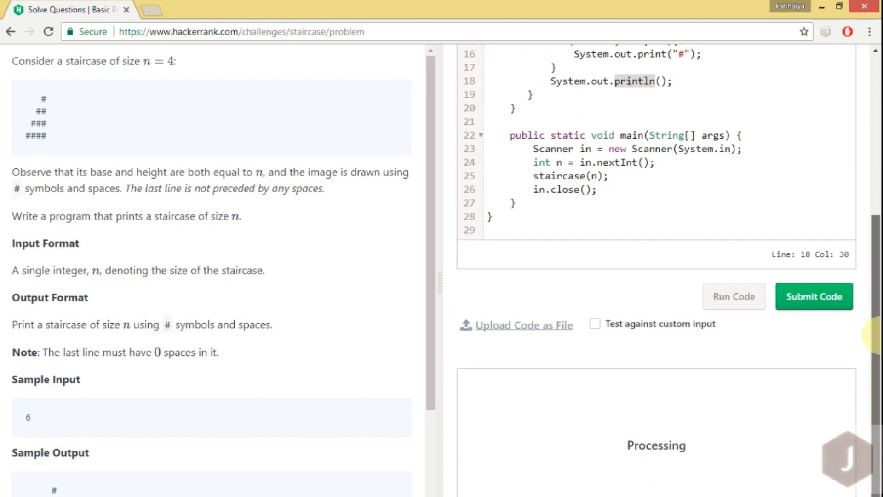
click(733, 296)
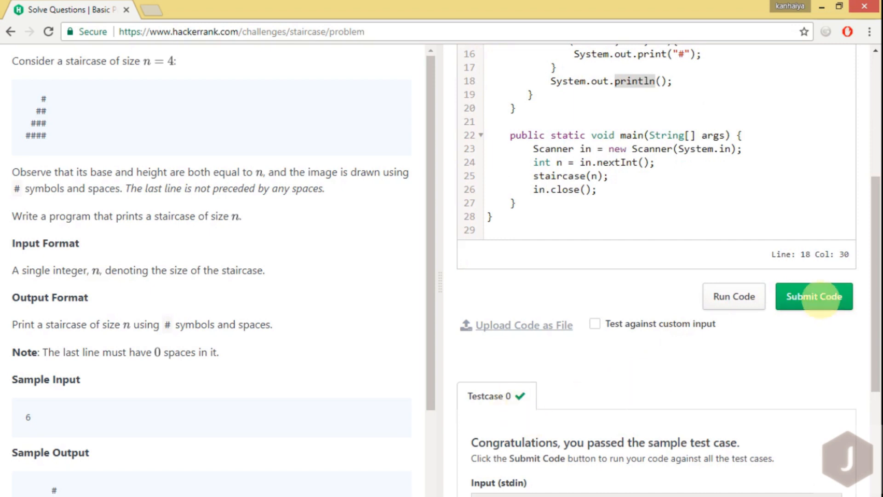
click(814, 296)
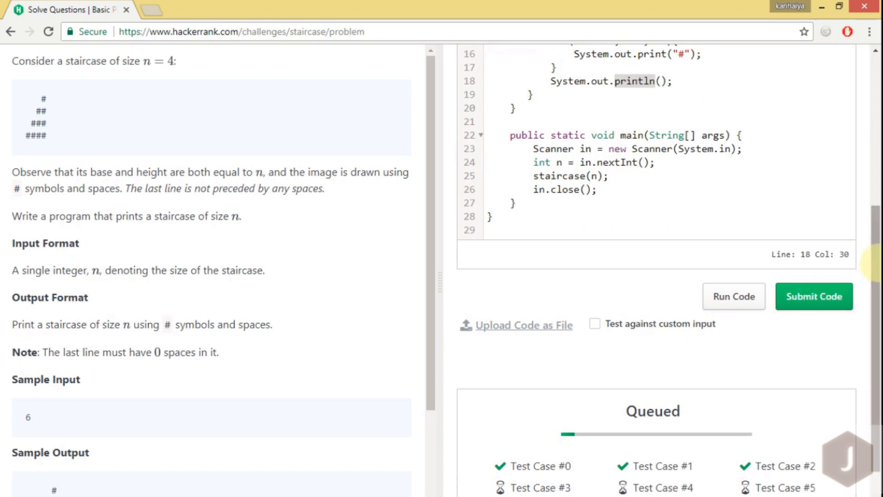
click(812, 296)
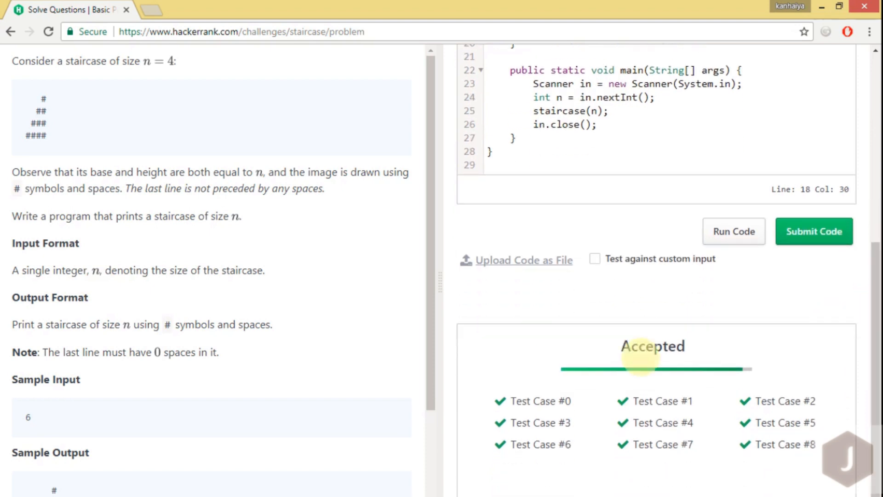
double_click(652, 345)
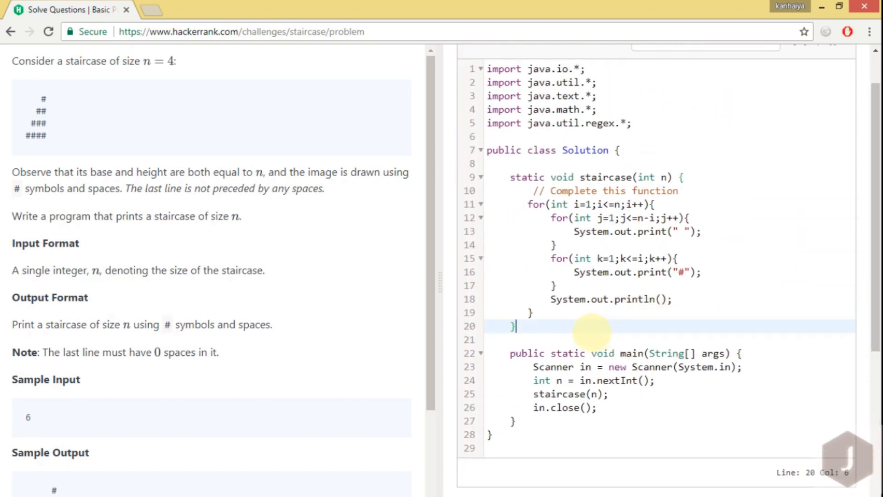
Comment out the nested-loop staircase method with /* */ and leave a copied empty staircase method below.
click(509, 177)
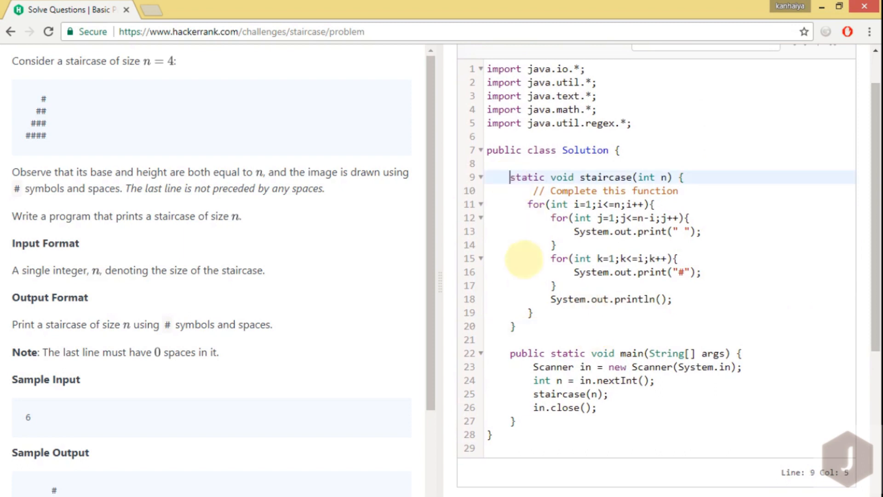
drag(510, 176, 509, 326)
text(/)
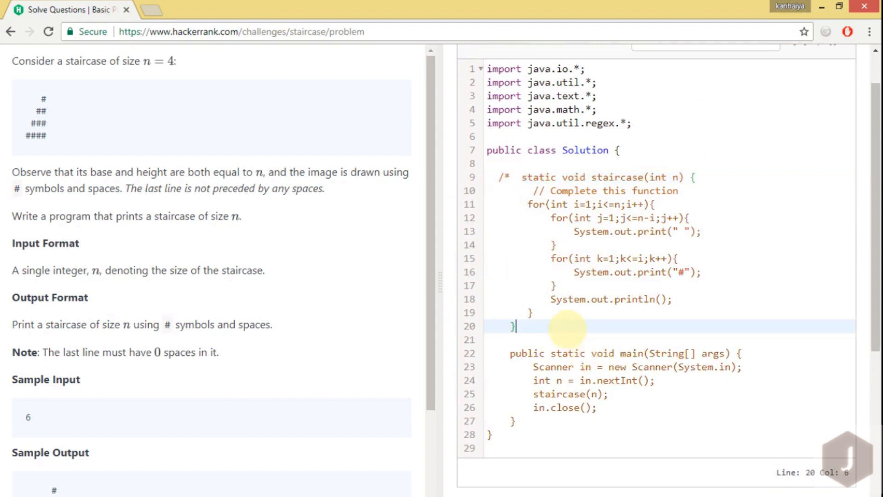
text(*/)
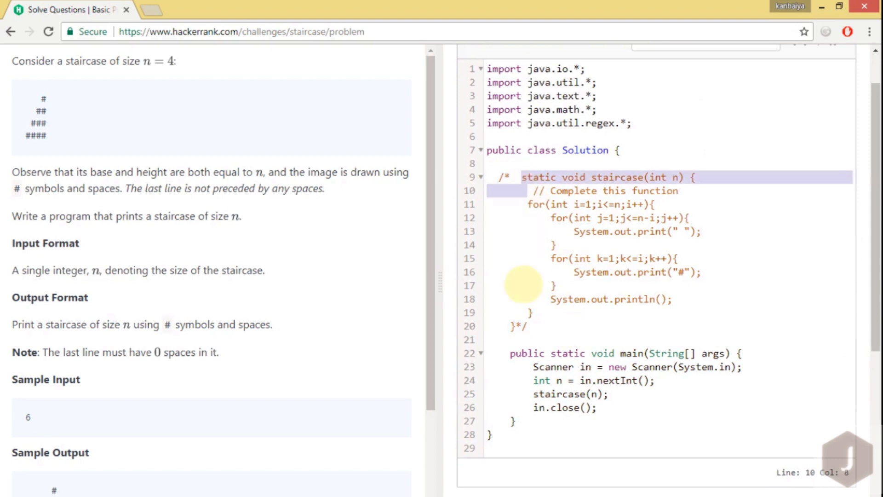
drag(526, 191, 526, 326)
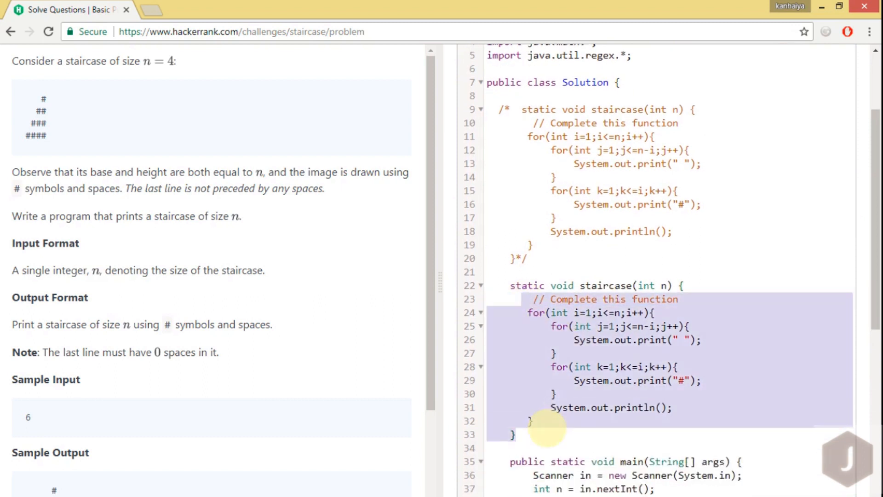
key(Delete)
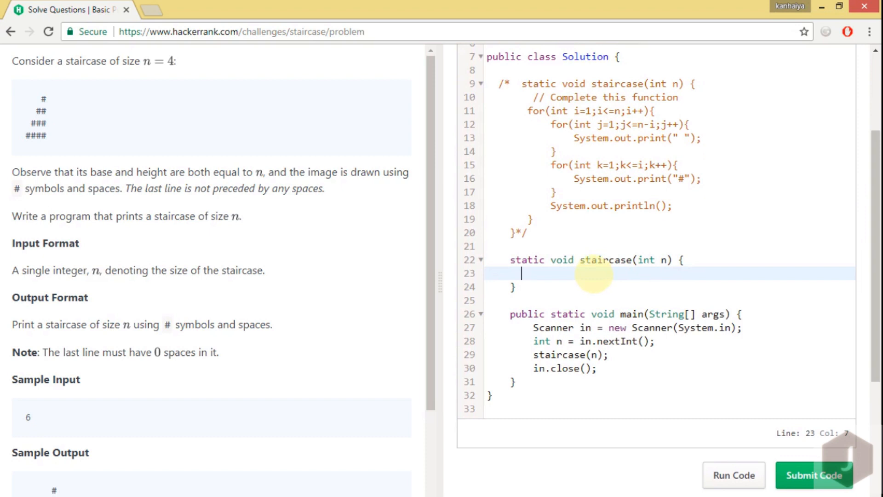
Declare String str="#"; at the top of the new staircase method.
text(s)
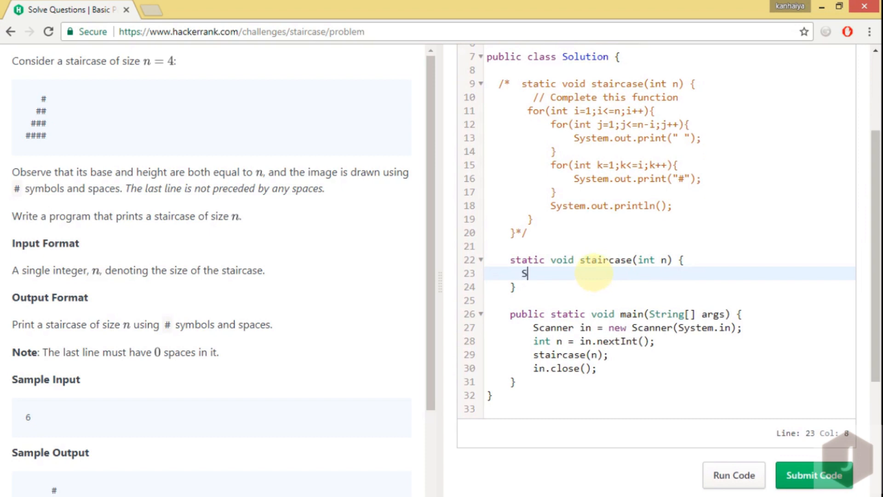
text(tring str)
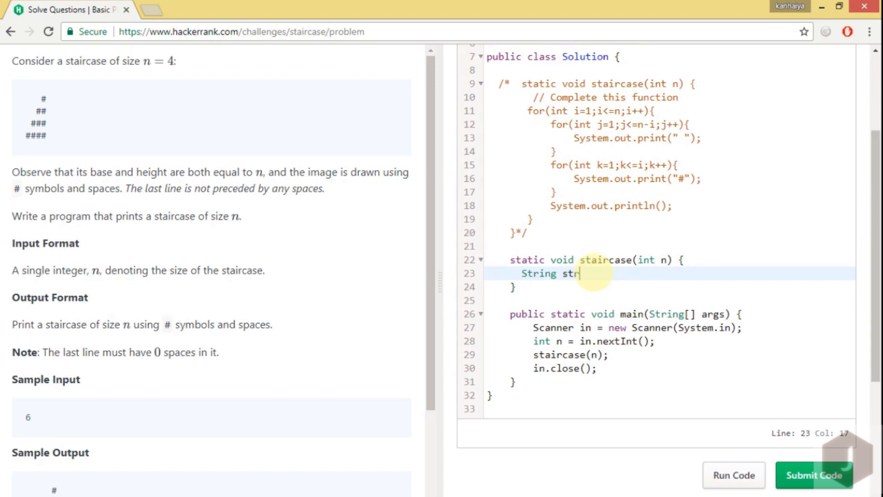
text(="#")
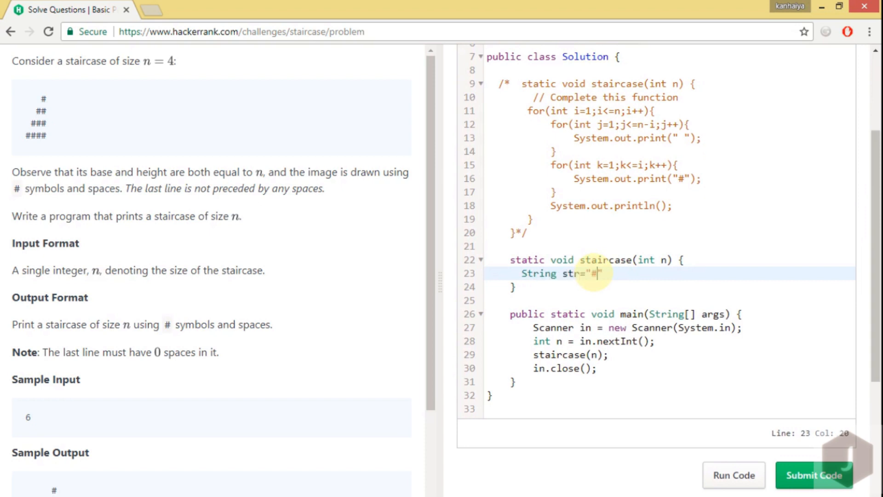
text(;)
text(for(in t)
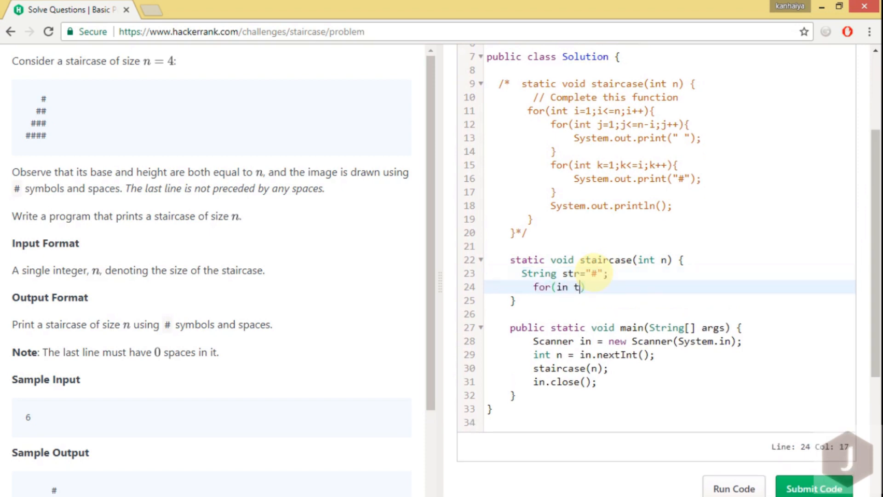
Write the loop for(int i=0;i<n;i++){ running n times.
text(nt i)
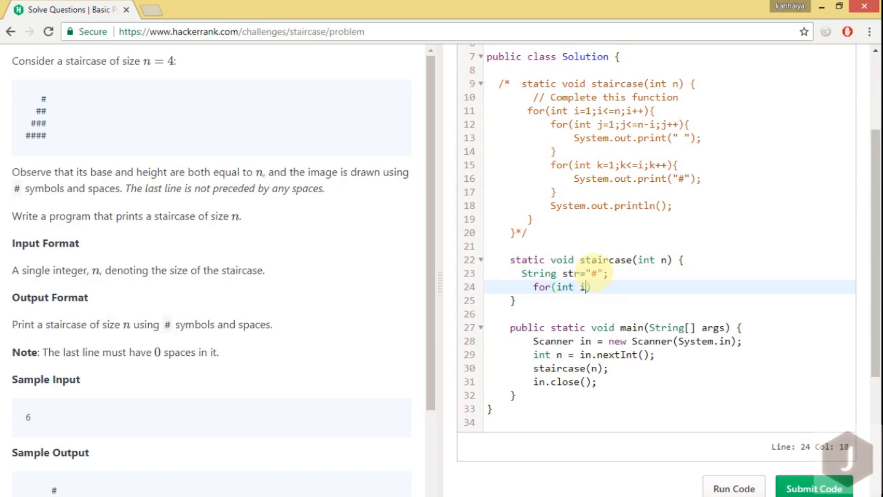
text(=0)
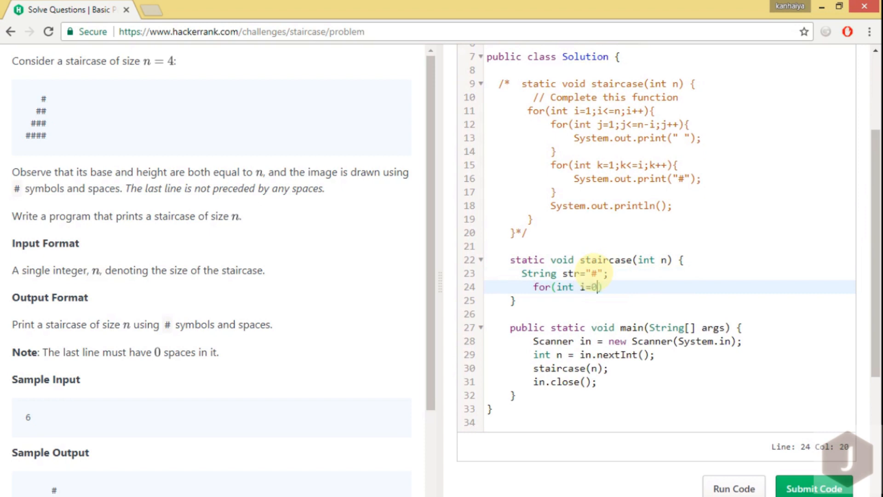
text(;)
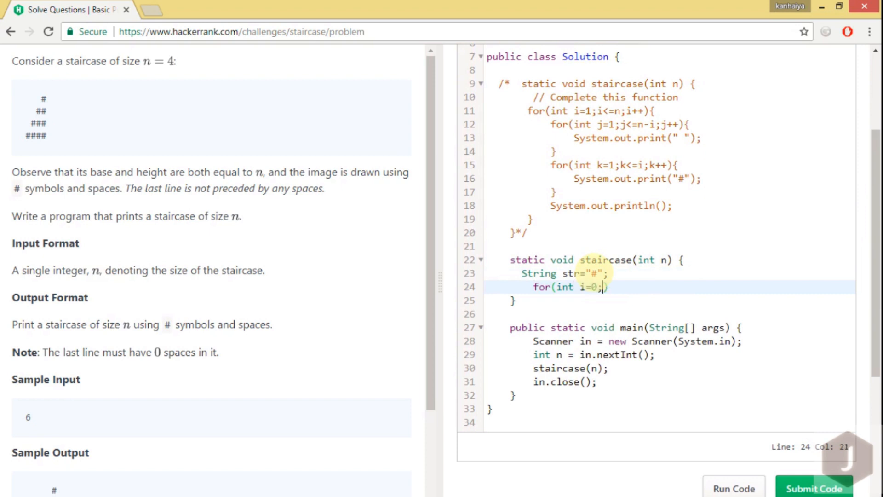
text(i<n)
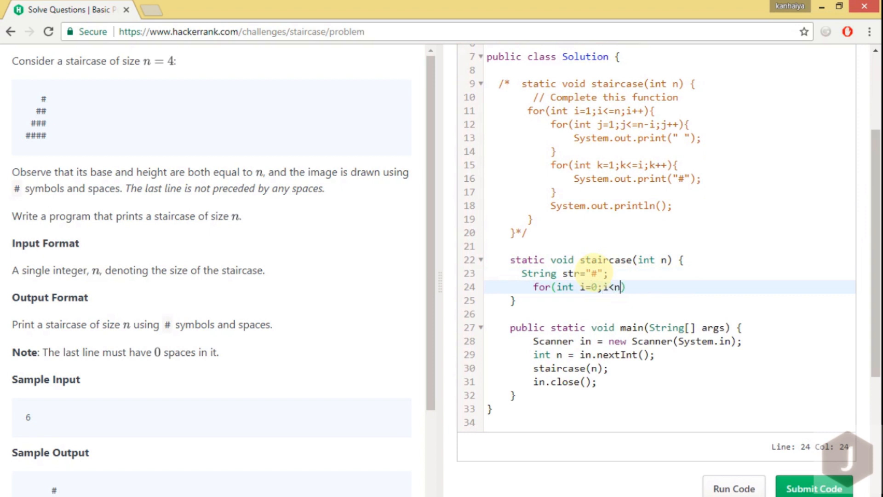
text(;i++))
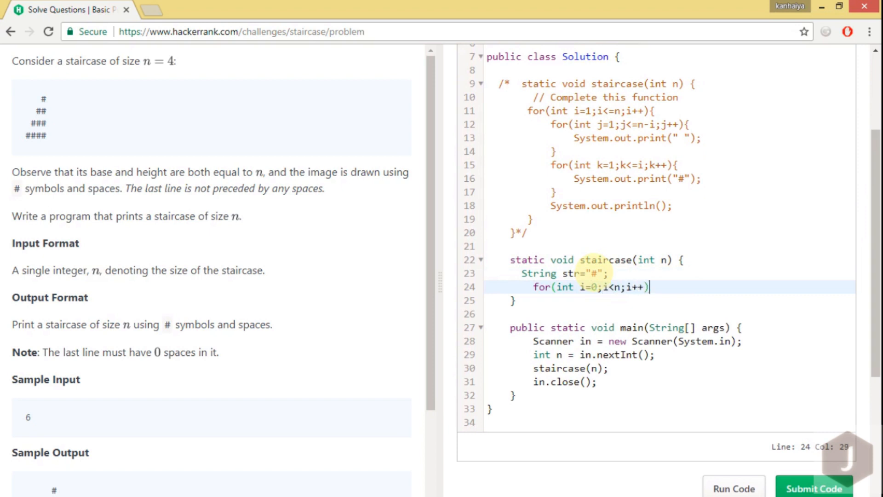
text({)
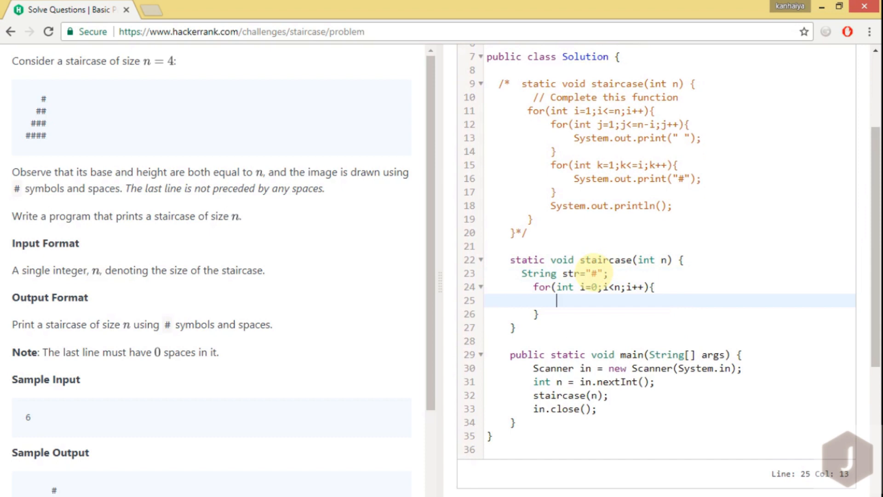
Print str right-aligned with the format "%"+n+"s\n" inside the loop.
text(Syste)
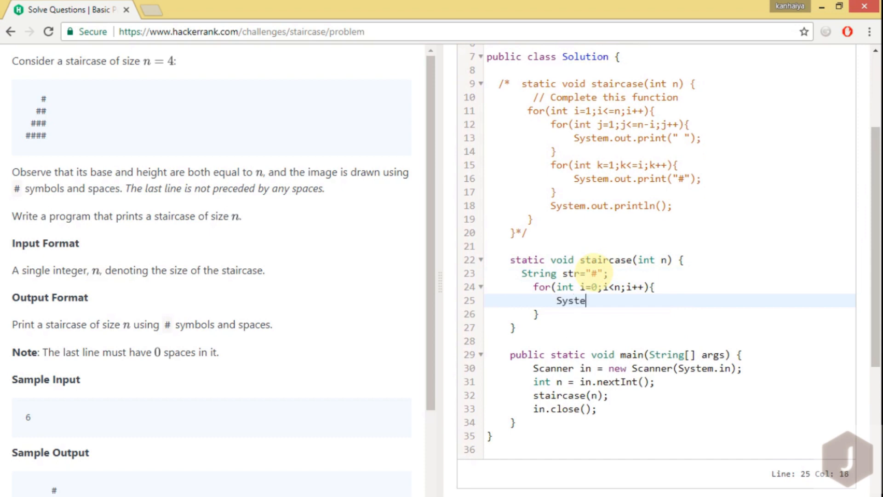
text(m.out.pri)
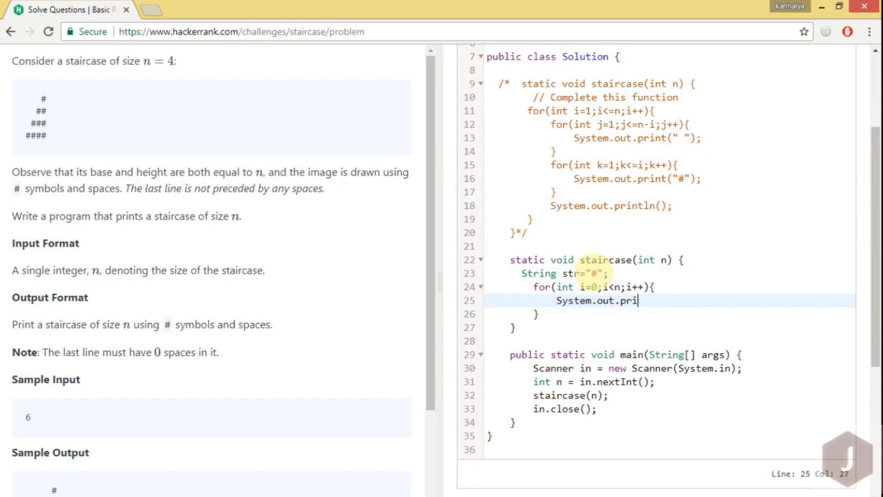
text(ntln)
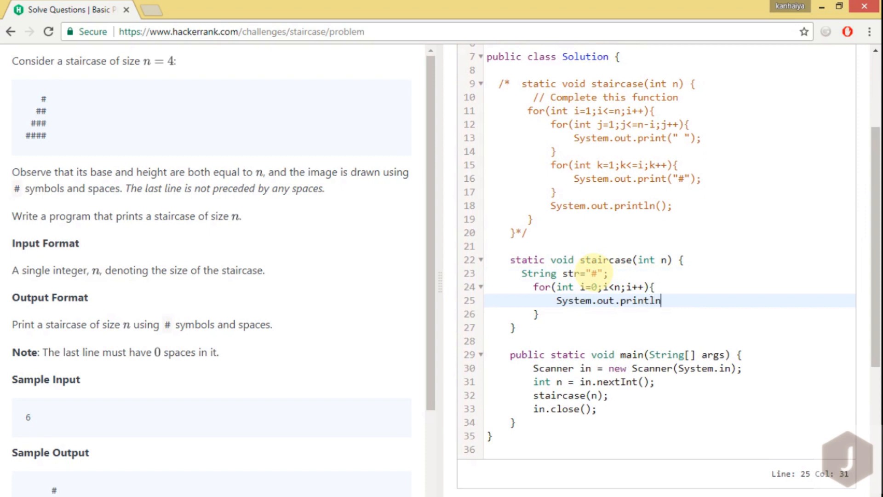
text(();)
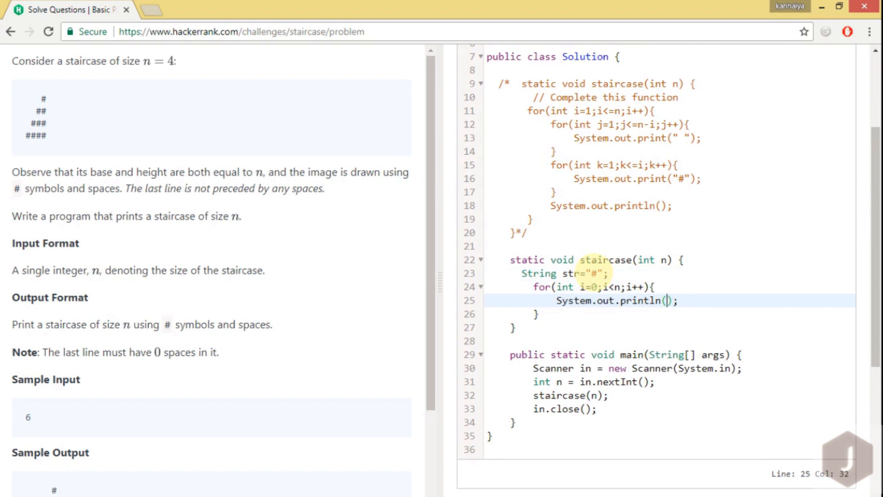
text(")
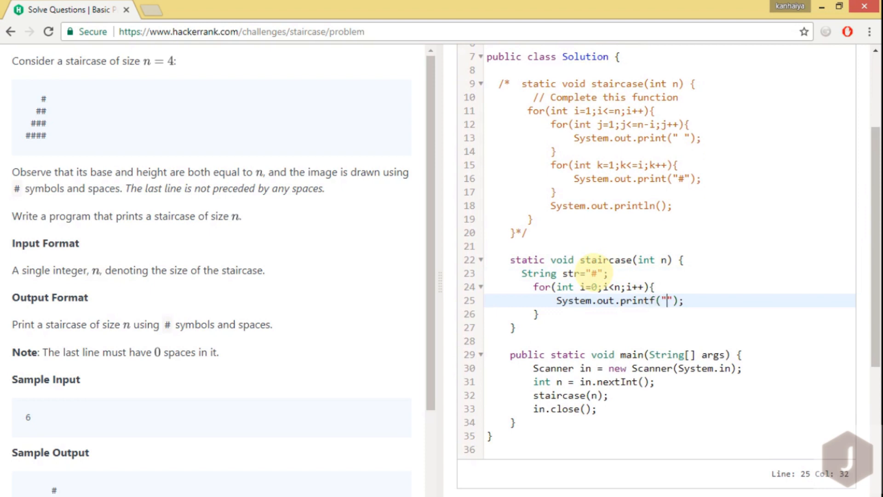
text(%)
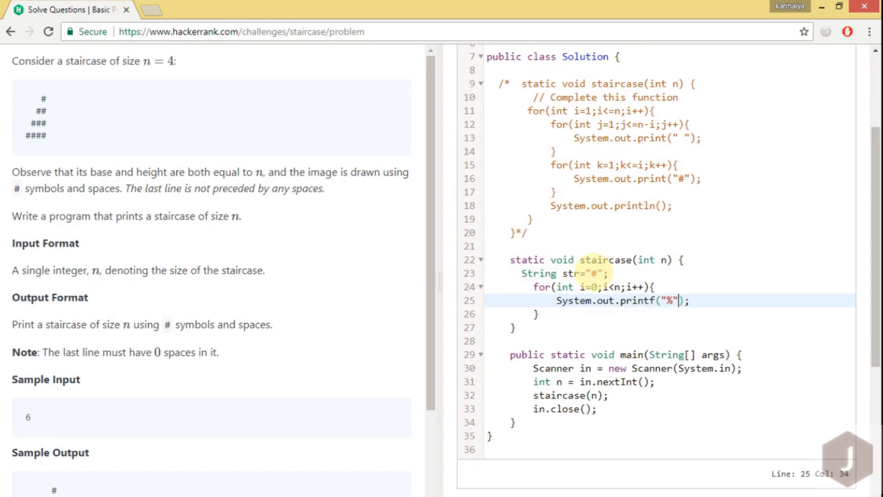
text(+n)
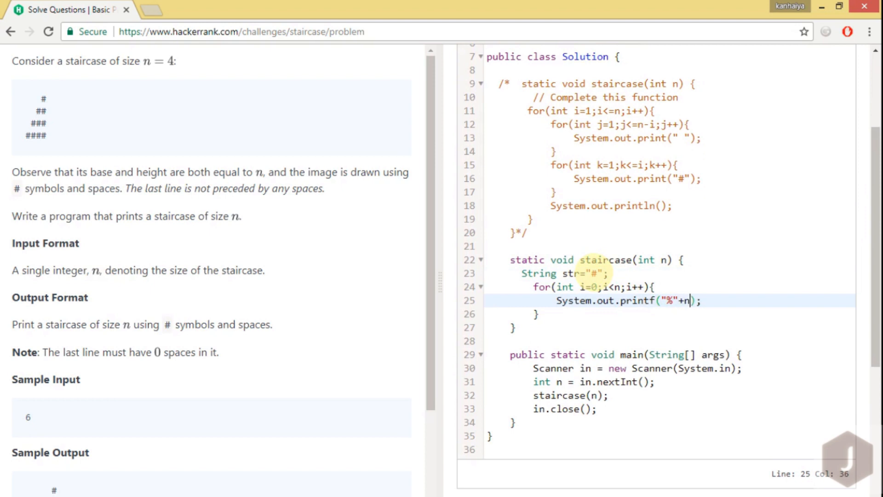
text(+"s")
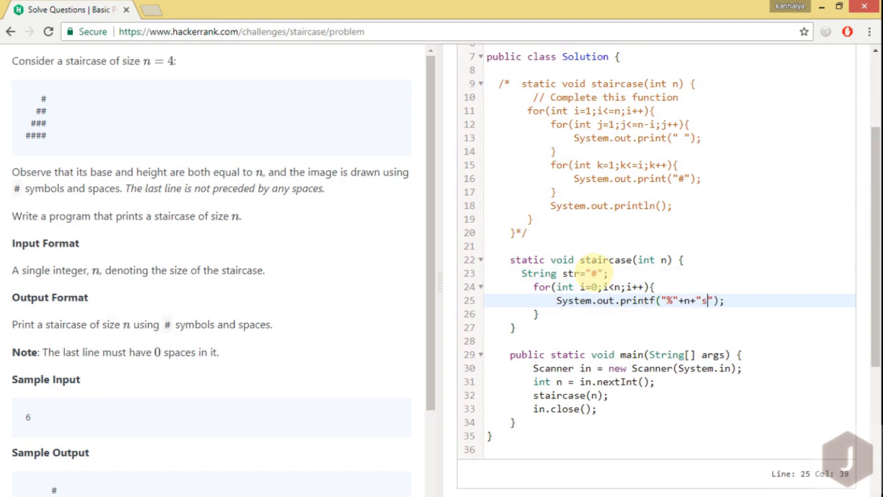
text(\n)
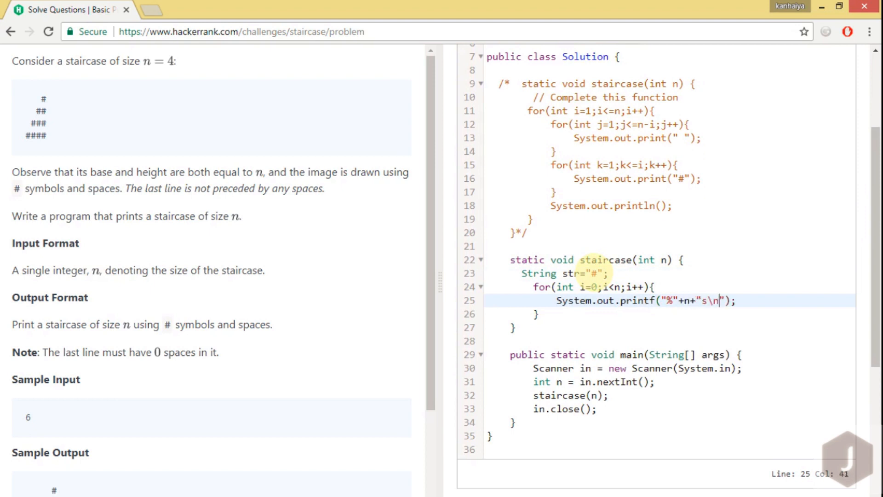
text(,str)
text(str+=")
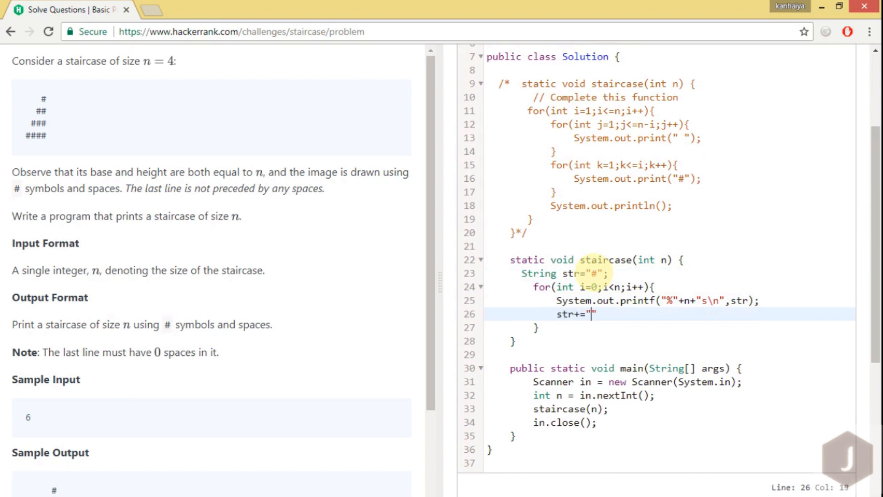
Finish str+="#"; and run the code so the sample test case passes.
text(#)
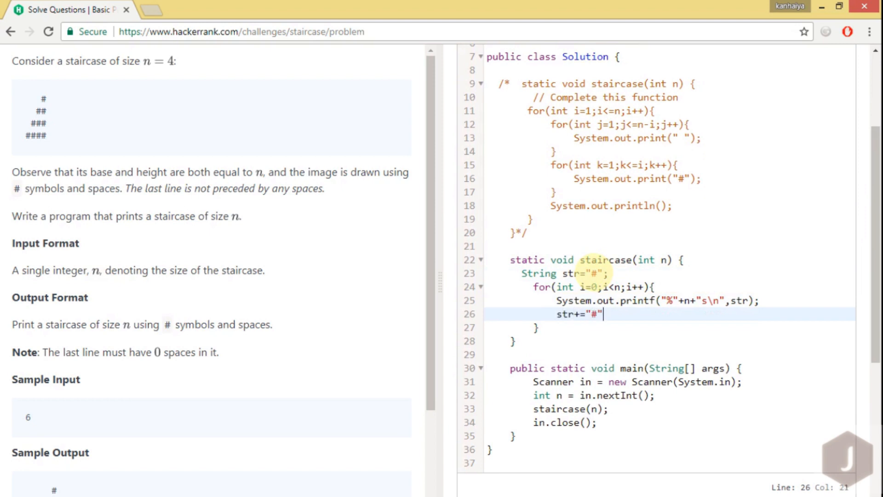
text(;)
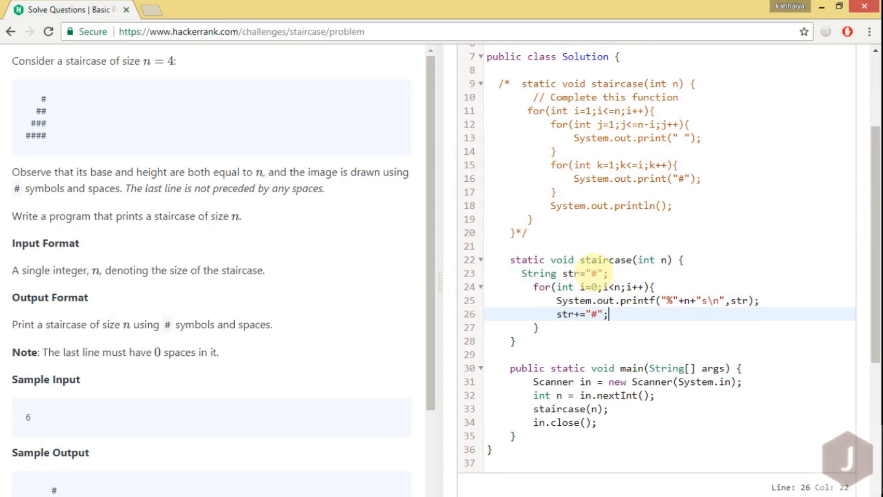
scroll(down, 3)
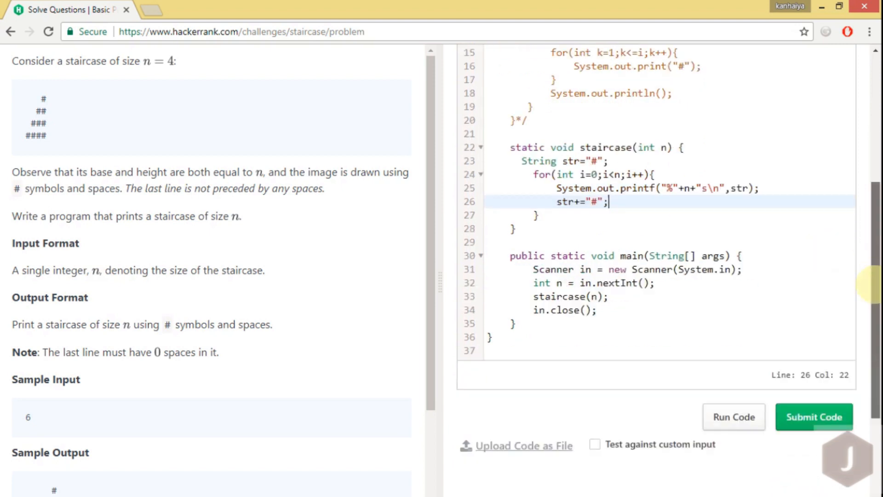
click(812, 416)
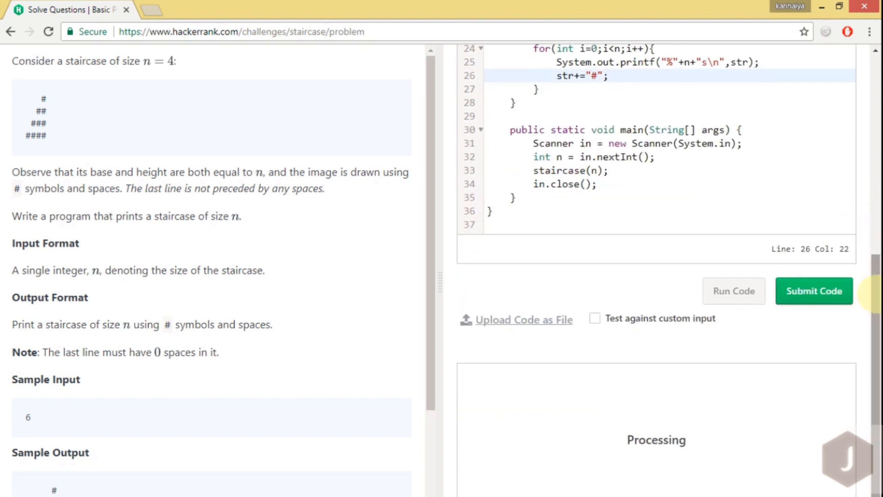
click(734, 291)
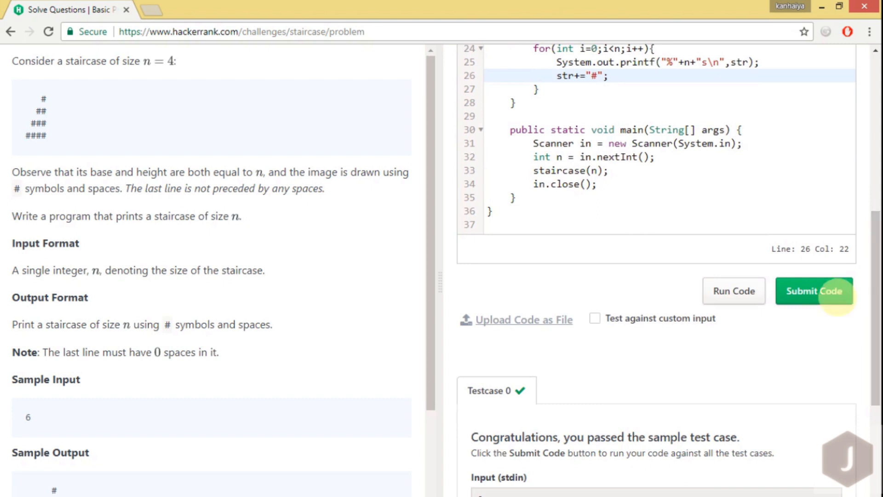
click(814, 291)
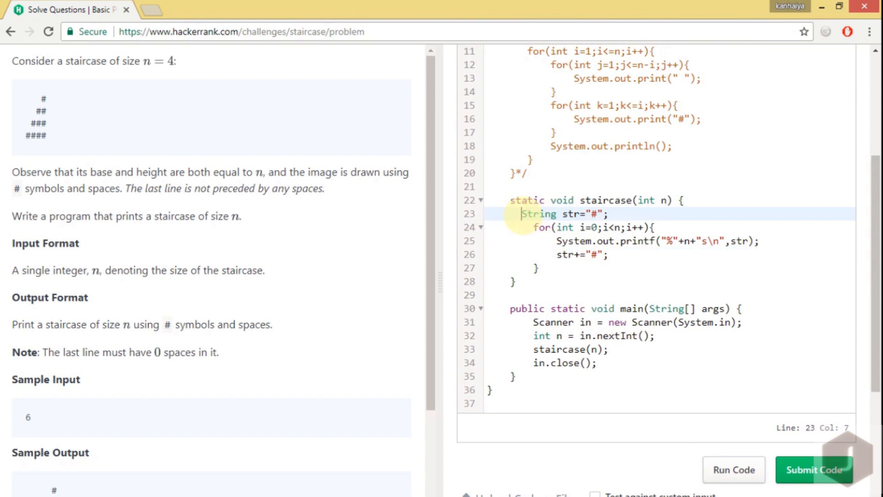
drag(522, 214, 613, 214)
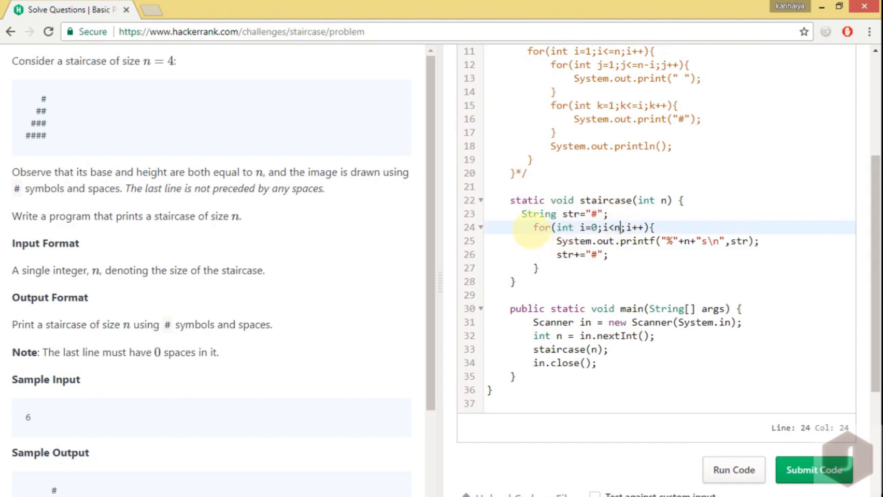
drag(533, 227, 538, 269)
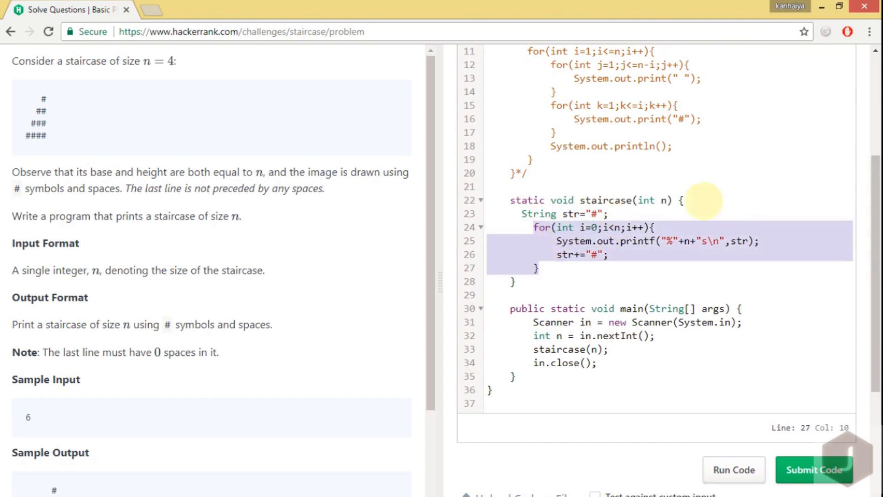
click(657, 199)
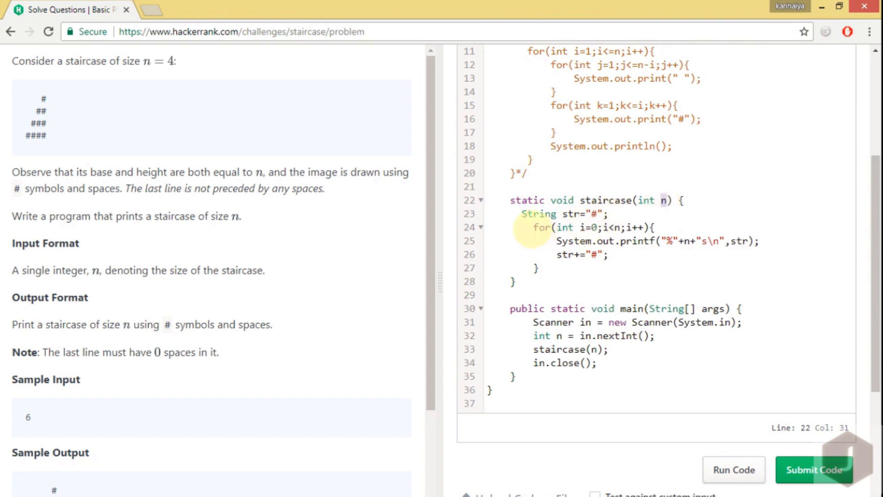
drag(533, 227, 539, 268)
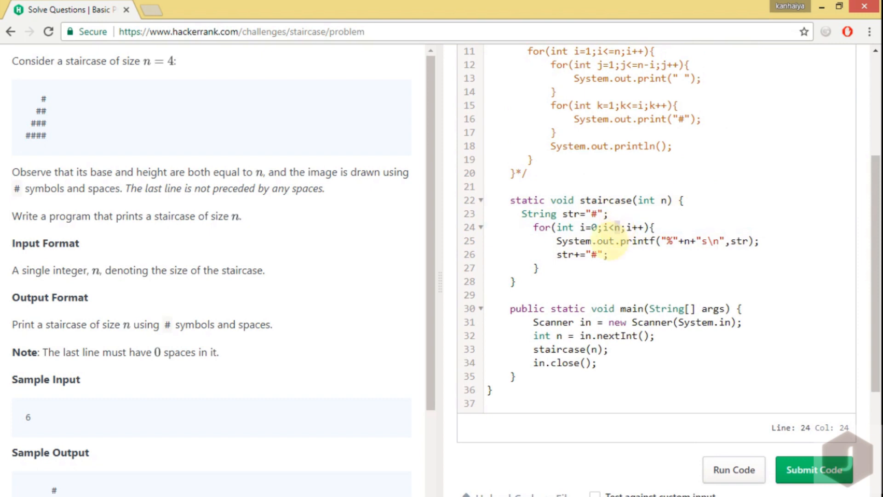
double_click(557, 240)
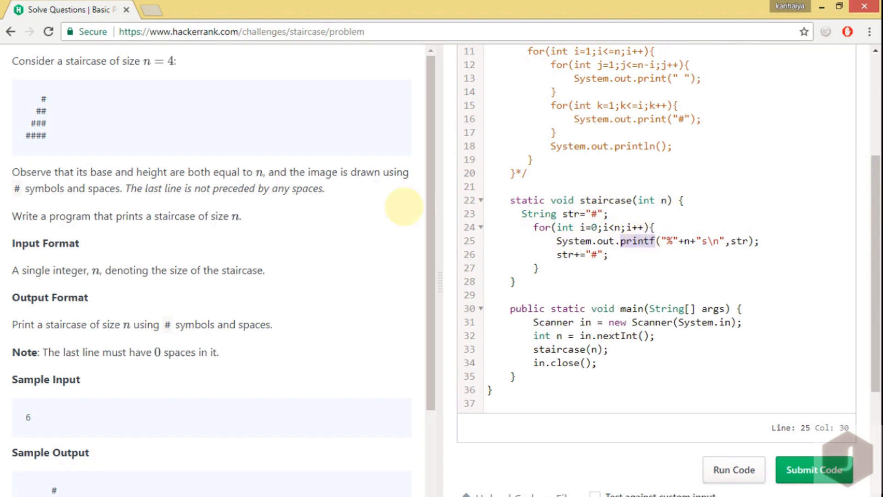
scroll(down, 3)
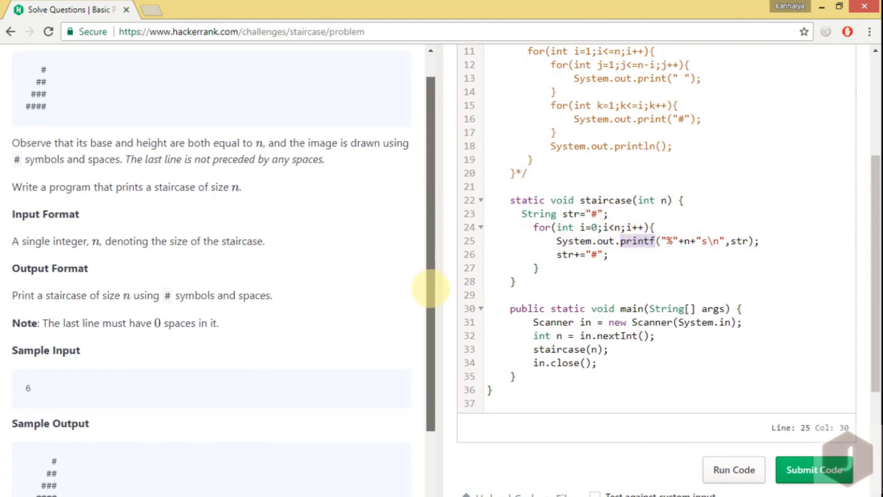
scroll(down, 3)
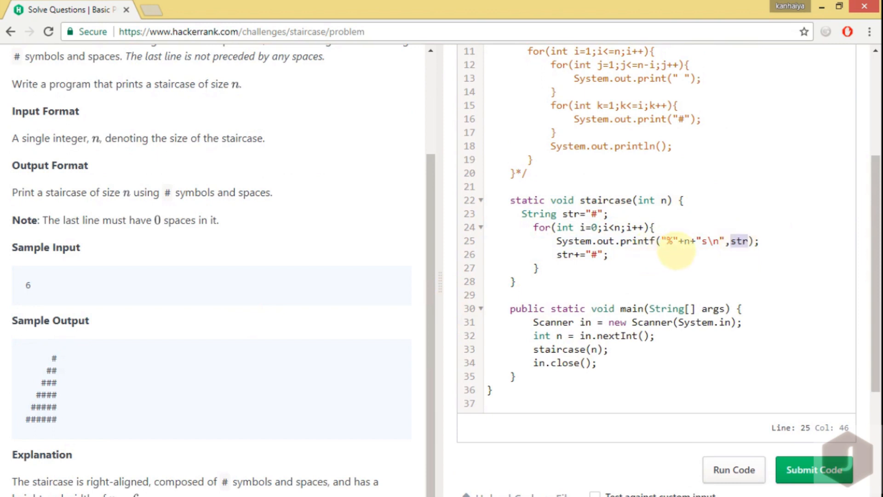
mouse_move(678, 250)
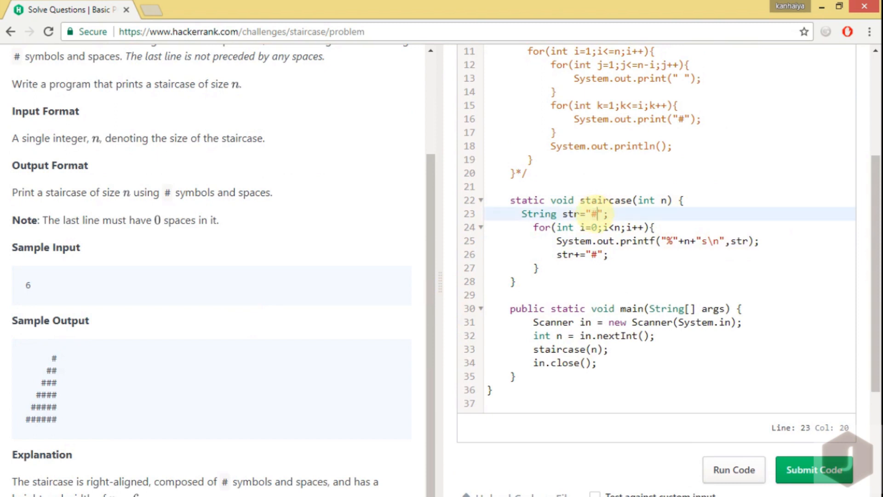
mouse_move(685, 241)
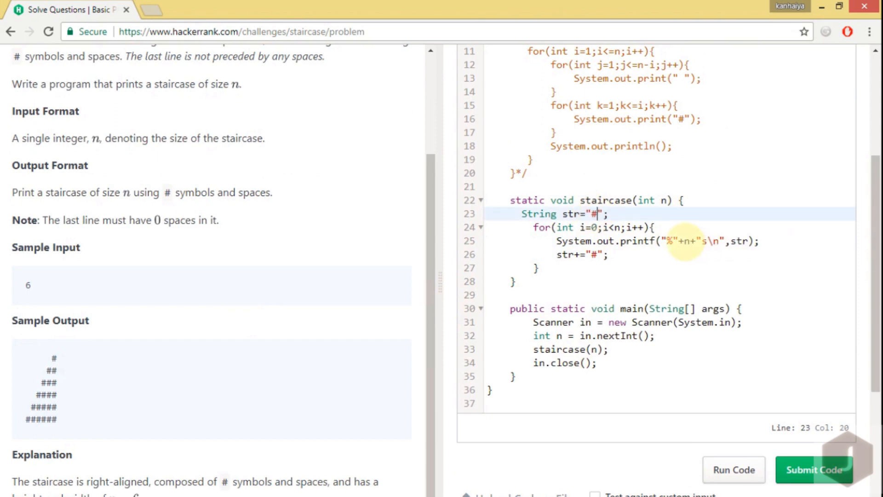
click(697, 241)
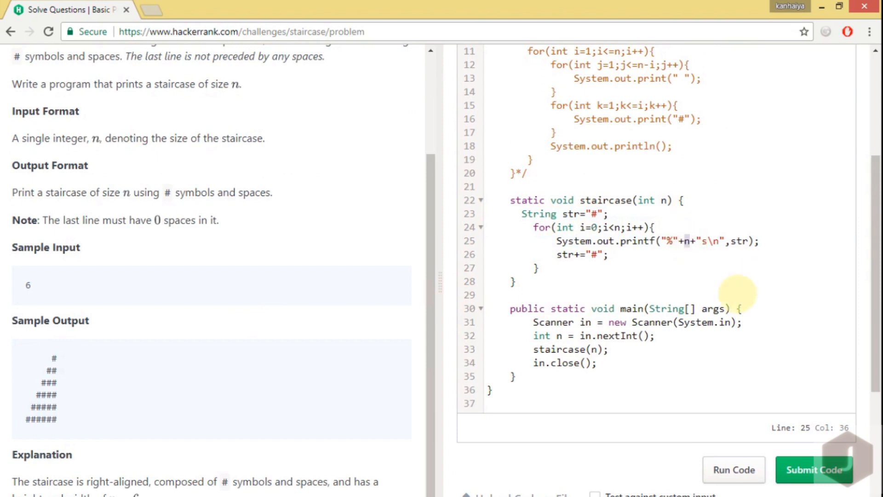
mouse_move(688, 259)
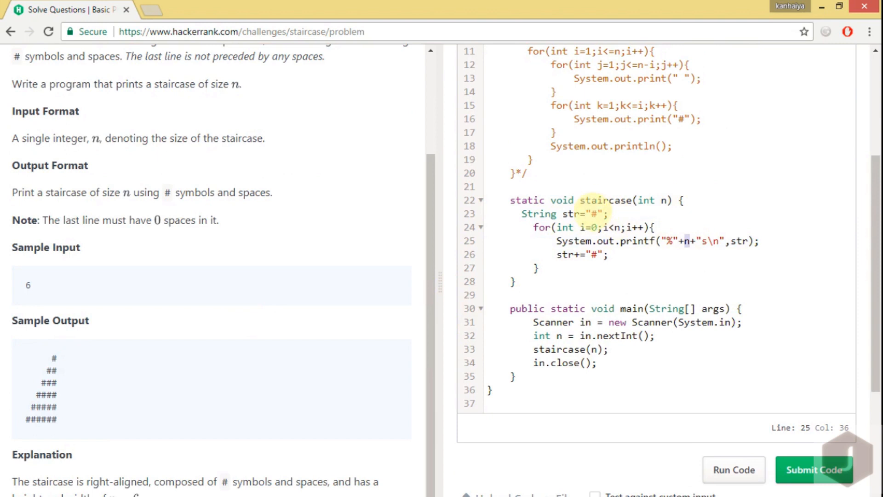
click(592, 213)
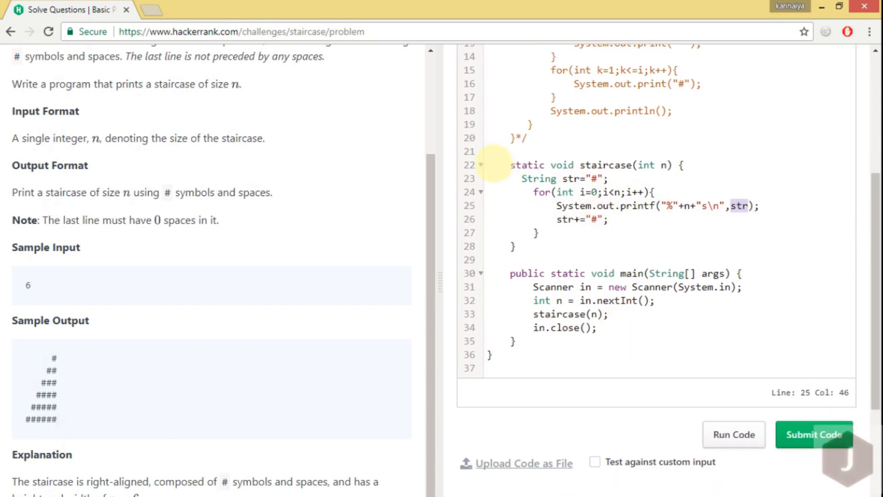
drag(510, 164, 513, 247)
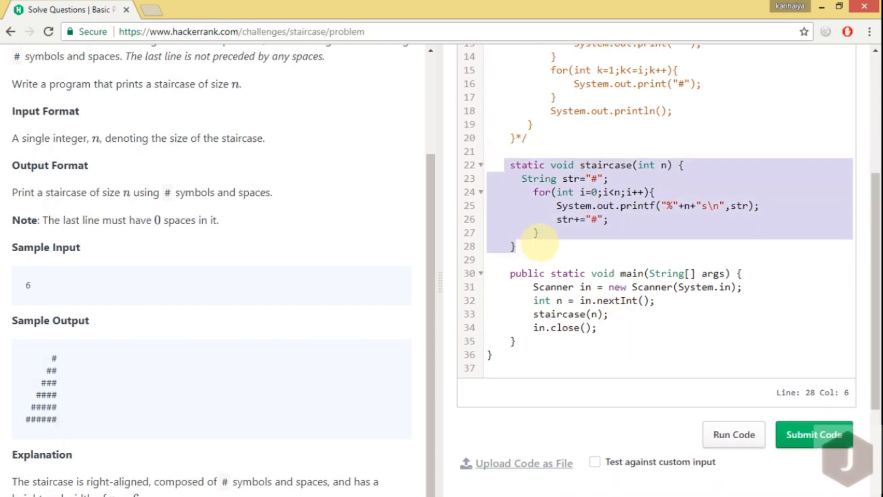
click(513, 244)
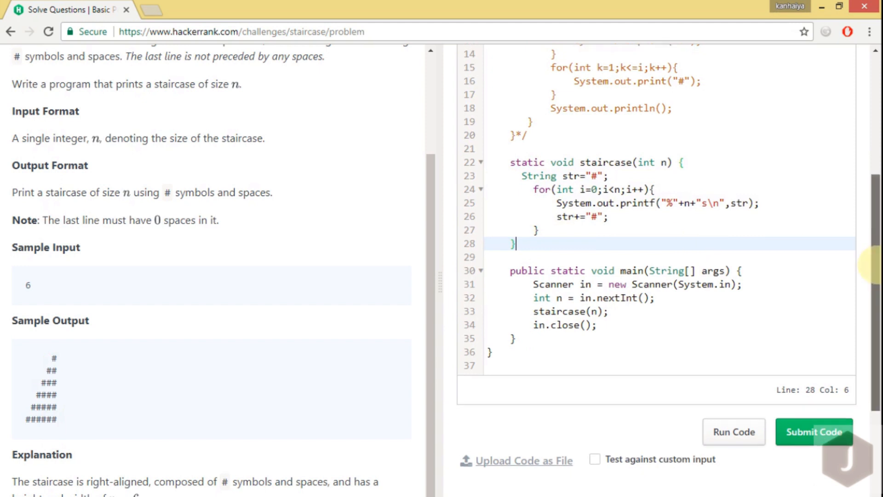